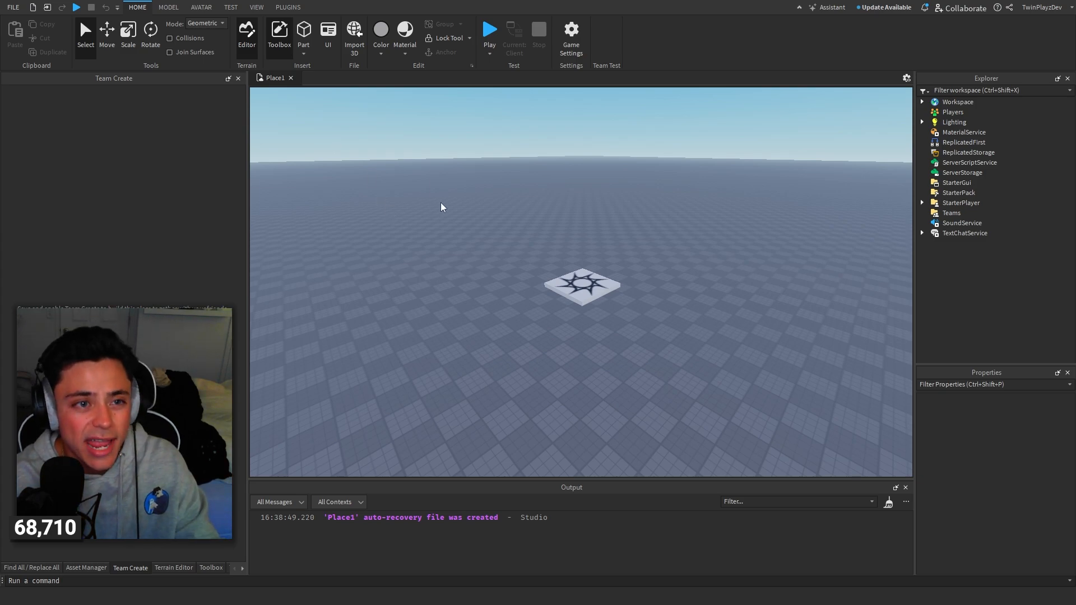
# - Flip between the HOME and PLUGINS ribbons several times, ending on the PLUGINS ribbon
pyautogui.click(287, 7)
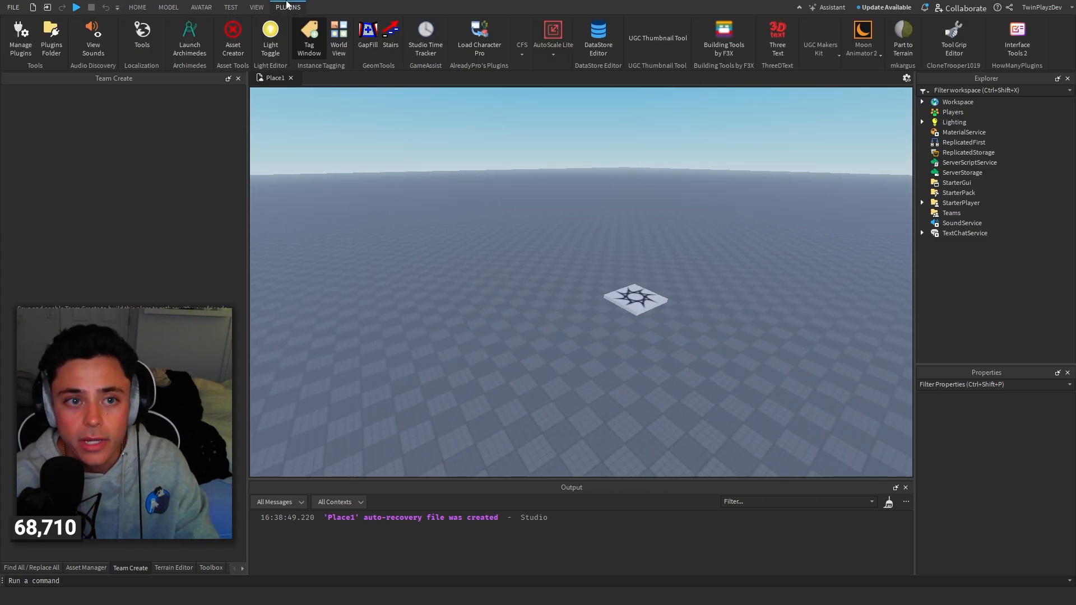
pyautogui.click(136, 8)
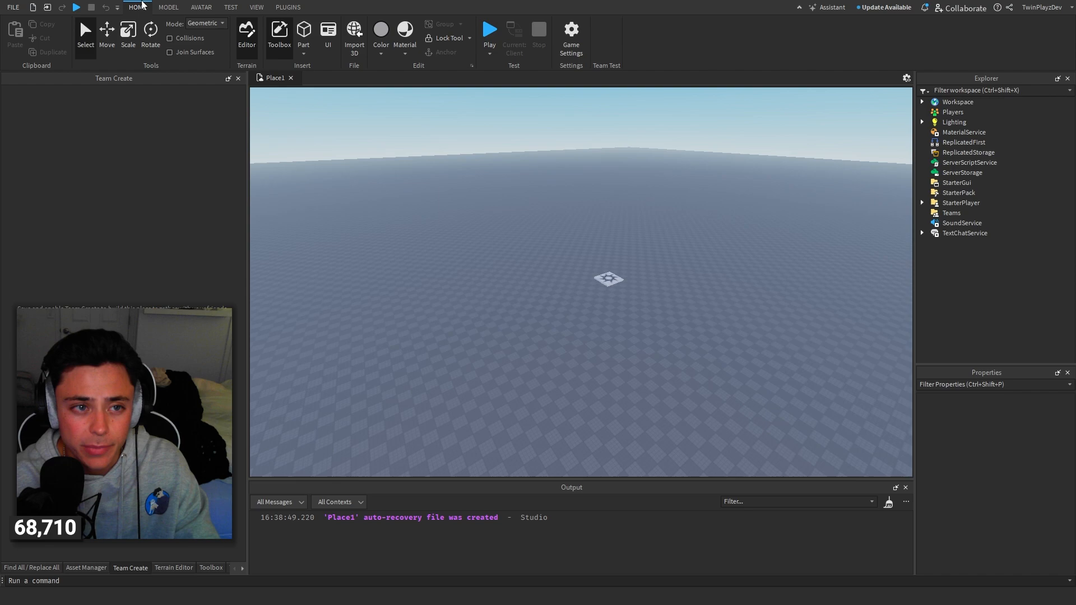
pyautogui.click(288, 7)
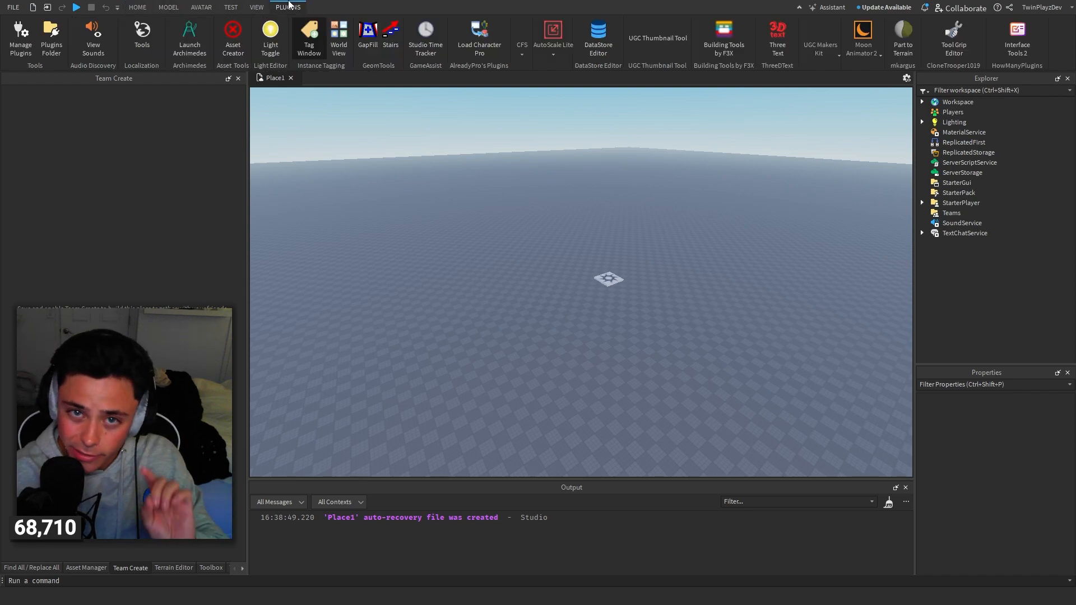
pyautogui.click(137, 7)
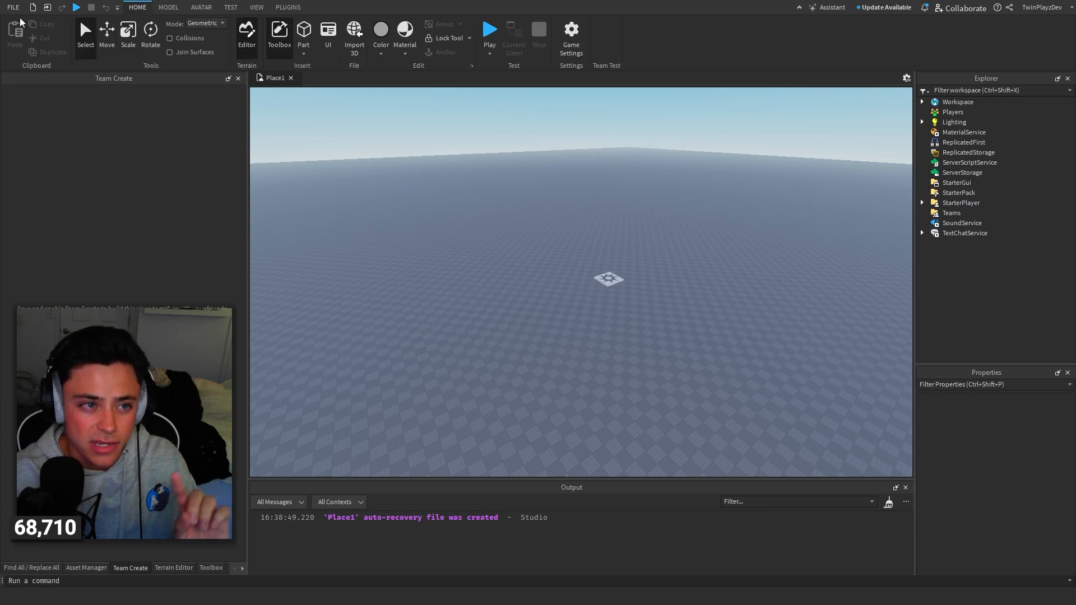
pyautogui.moveTo(511, 267)
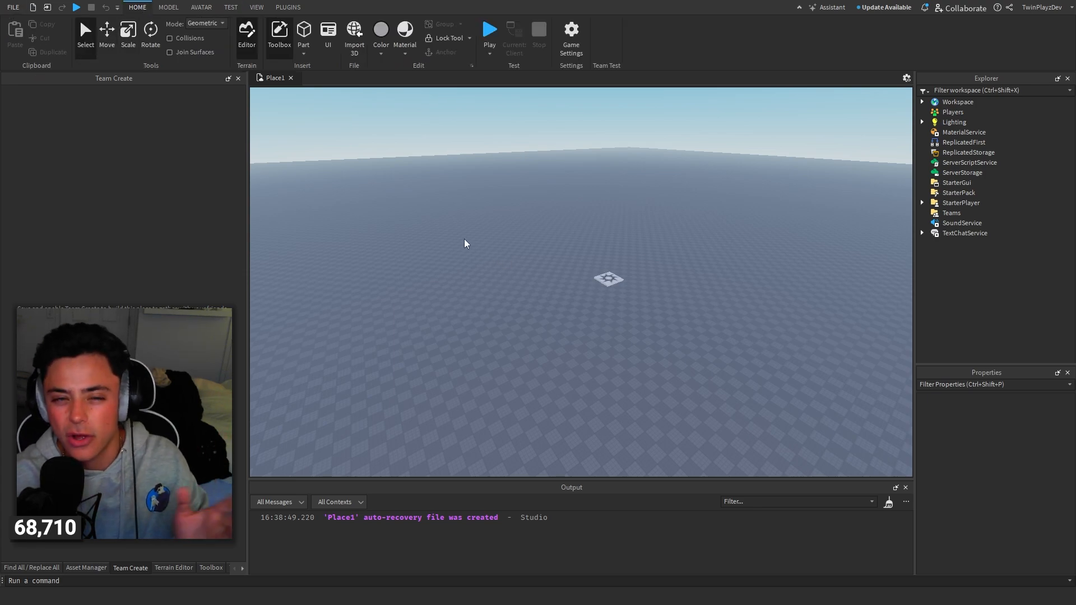
pyautogui.click(287, 7)
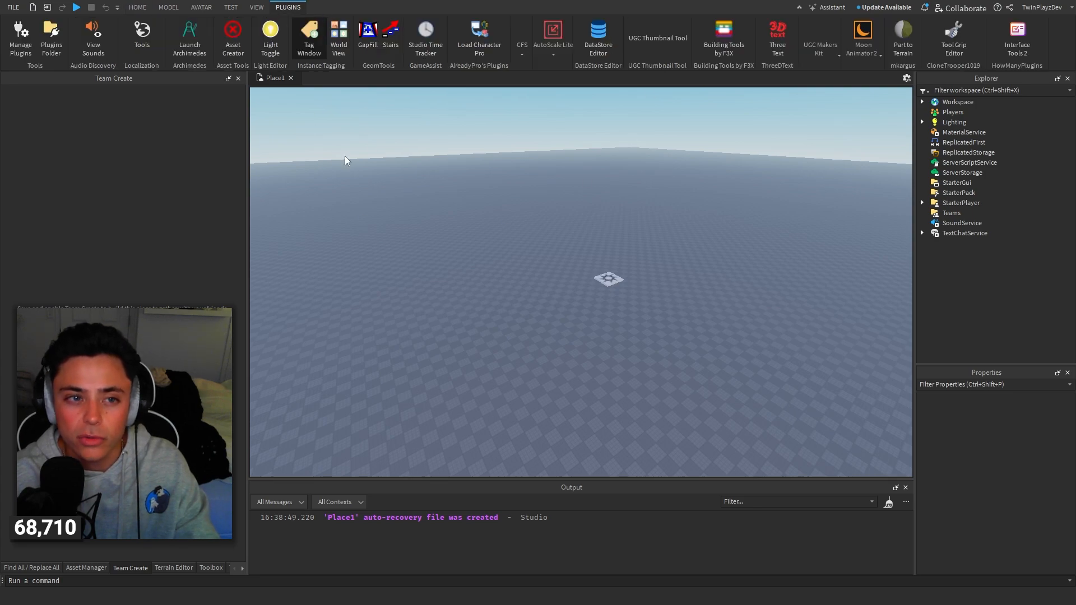
pyautogui.moveTo(330, 90)
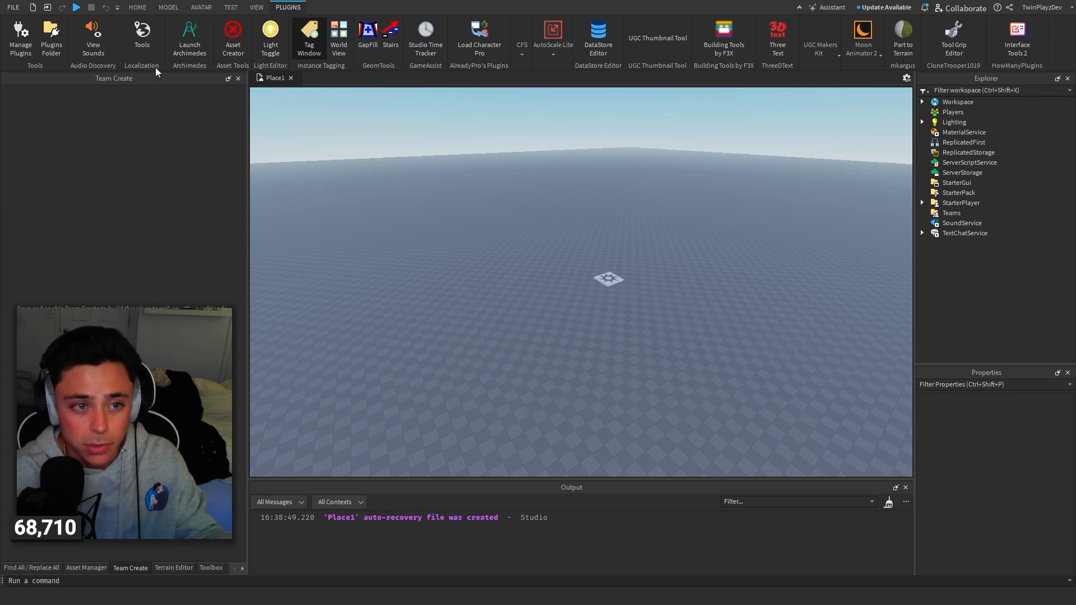
pyautogui.moveTo(289, 58)
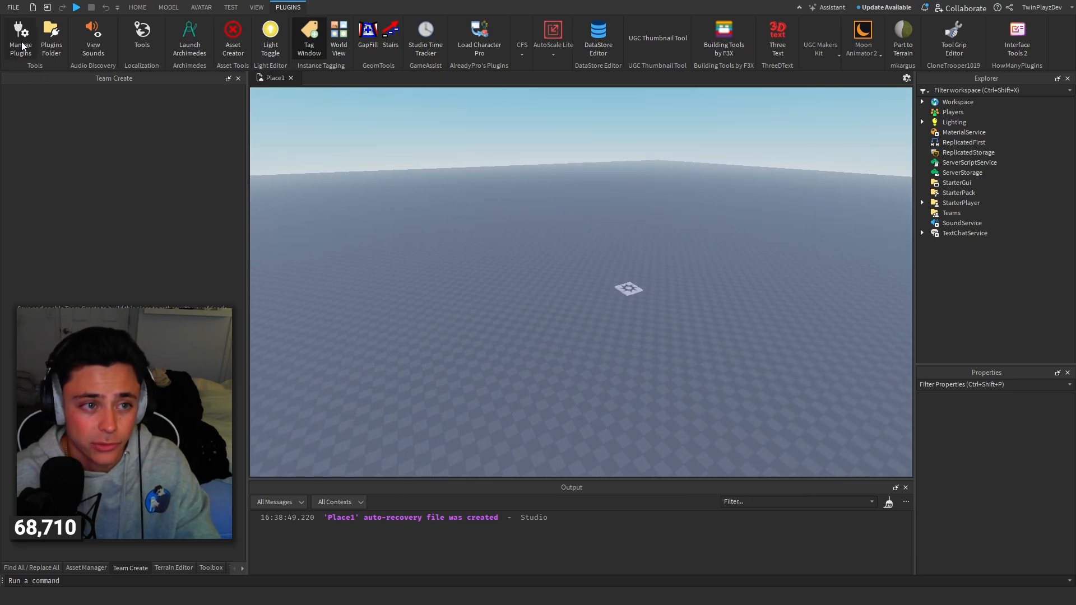
# - Review the Manage Plugins list, update all plugins, and bring up the models Toolbox
pyautogui.click(20, 38)
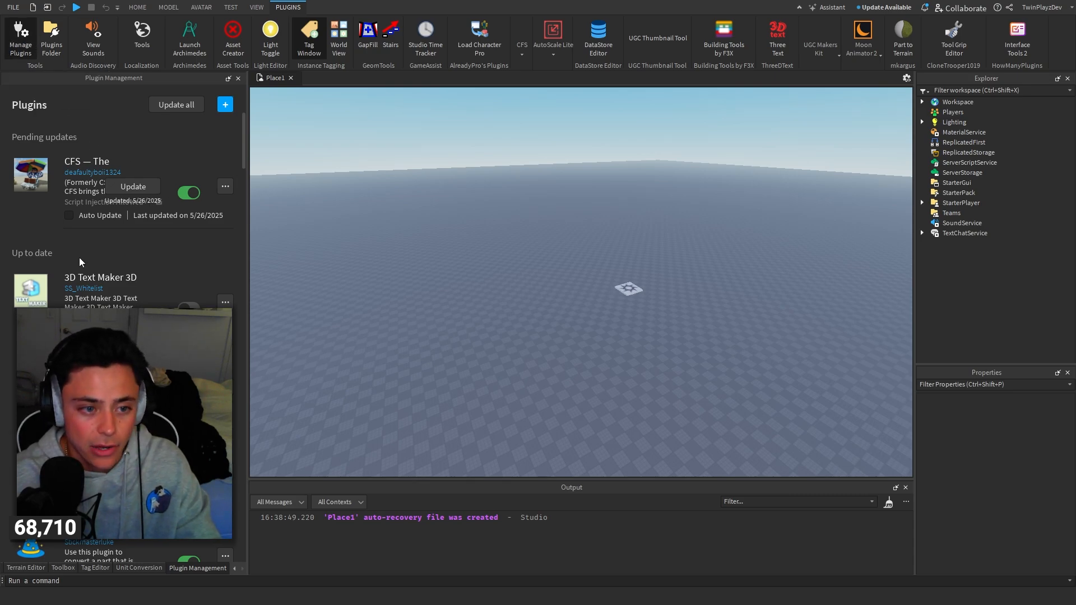
pyautogui.moveTo(127, 252)
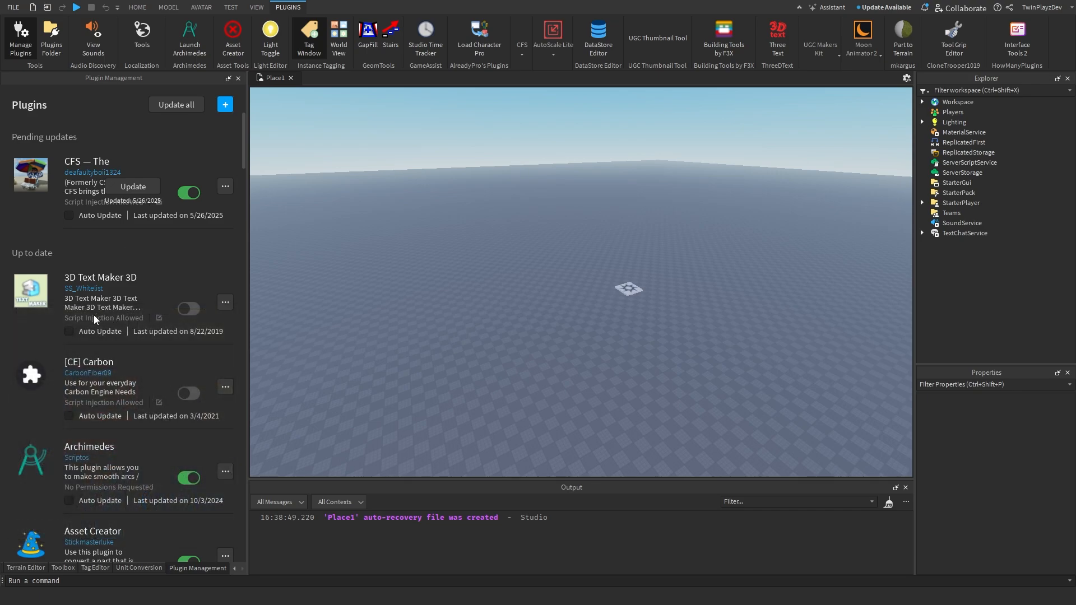
pyautogui.scroll(-3)
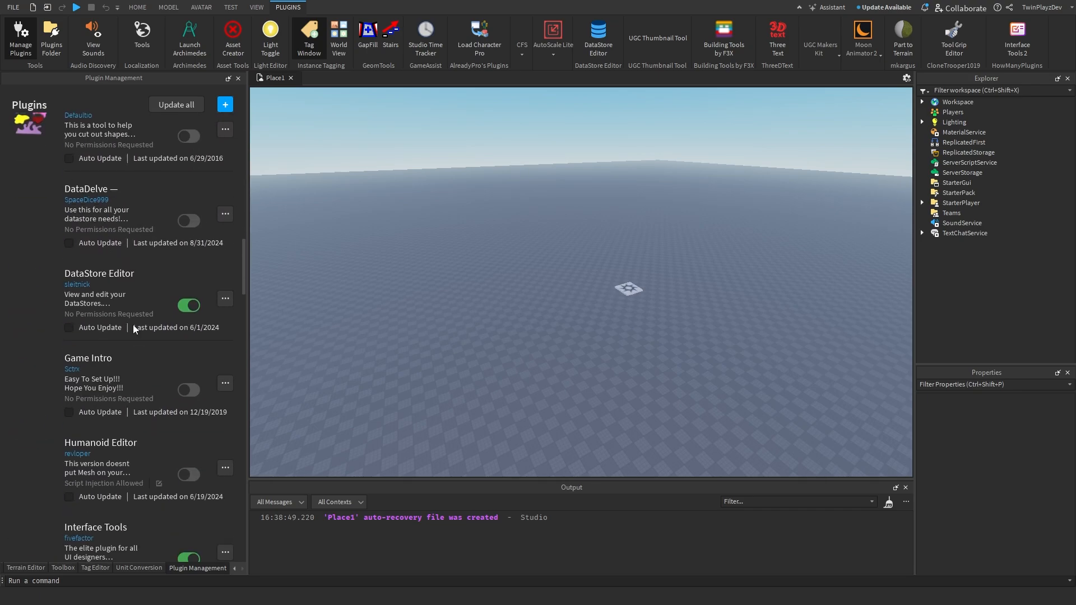
pyautogui.scroll(-3)
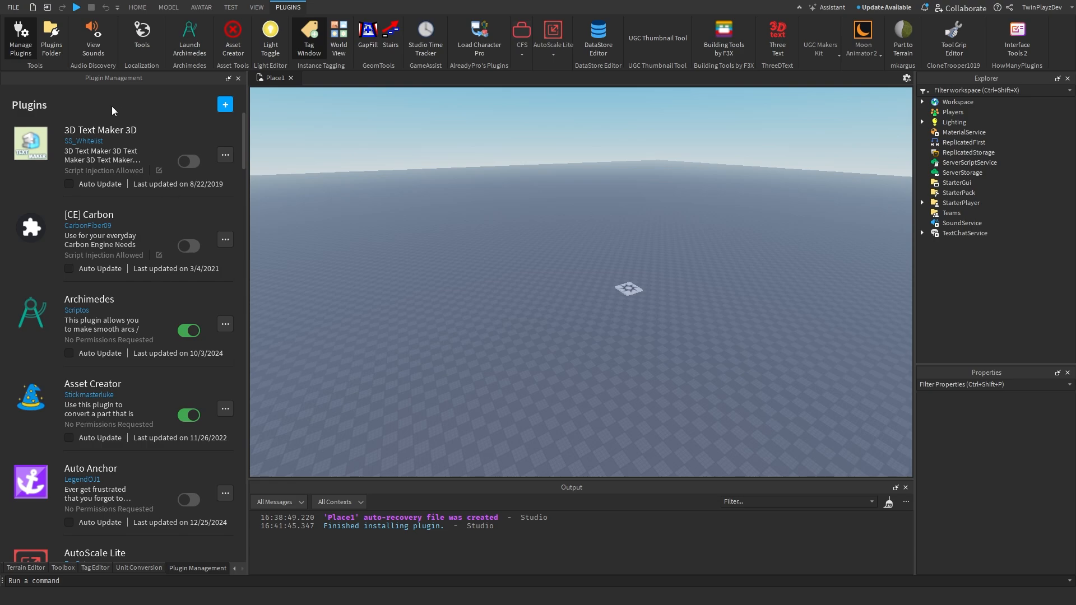
pyautogui.click(63, 567)
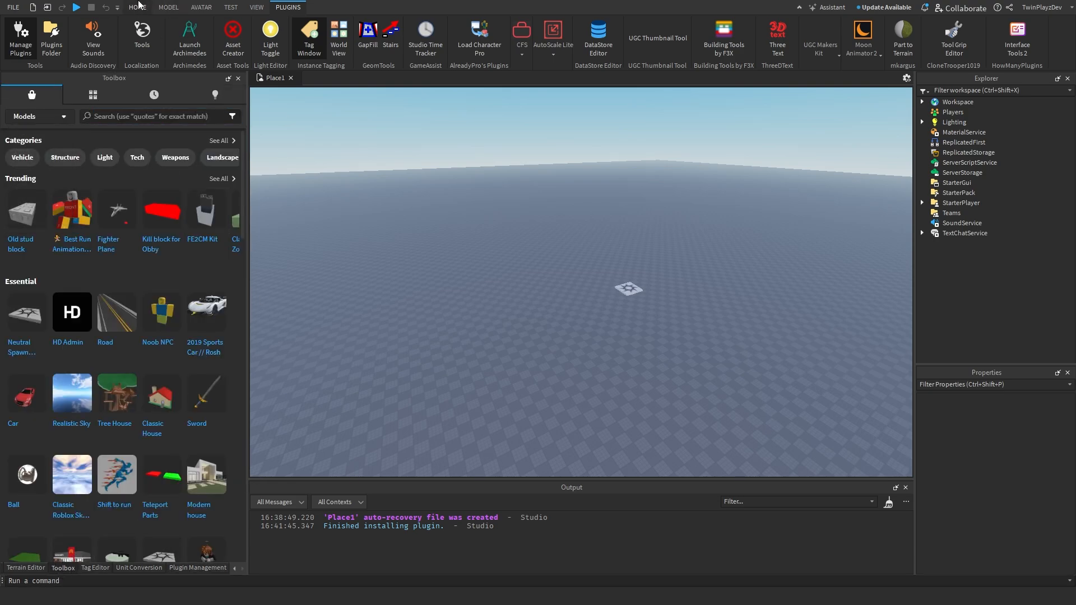
# - Return to the HOME ribbon and switch the Toolbox category from Models to Plugins
pyautogui.click(137, 8)
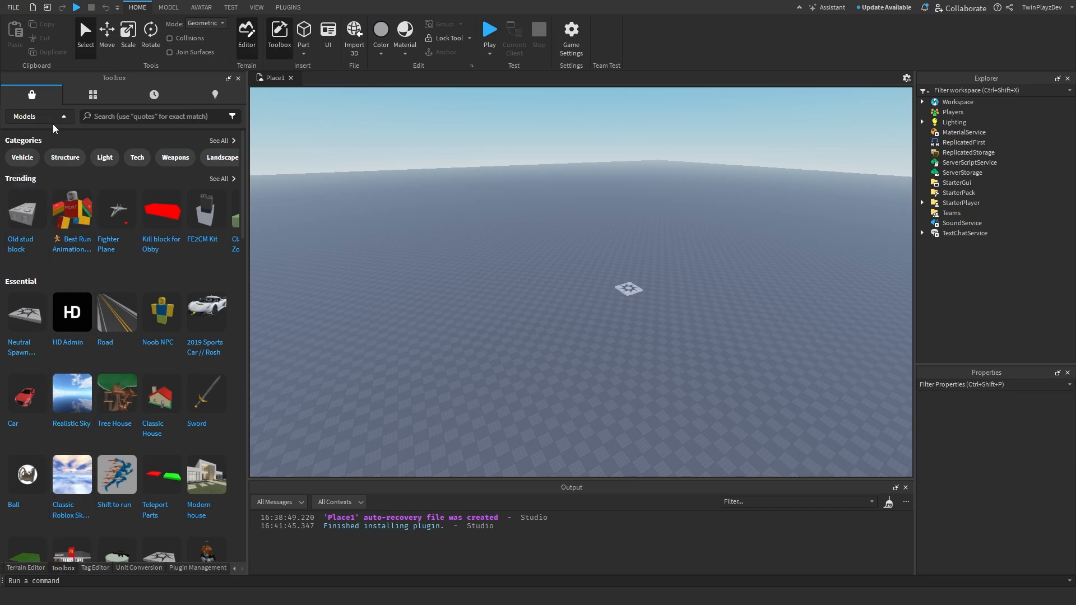
pyautogui.click(38, 115)
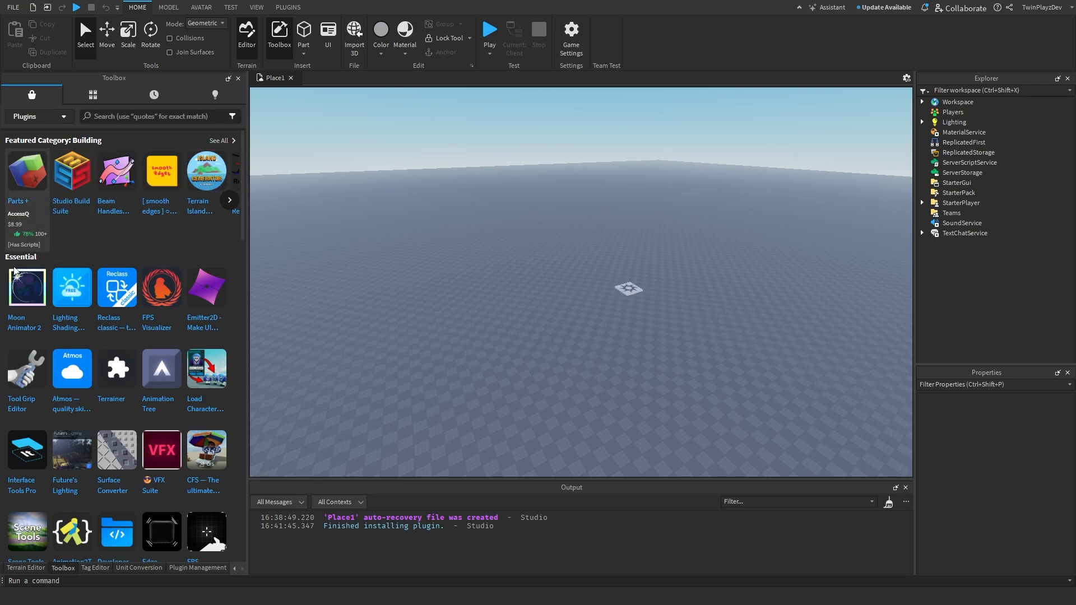
pyautogui.moveTo(116, 171)
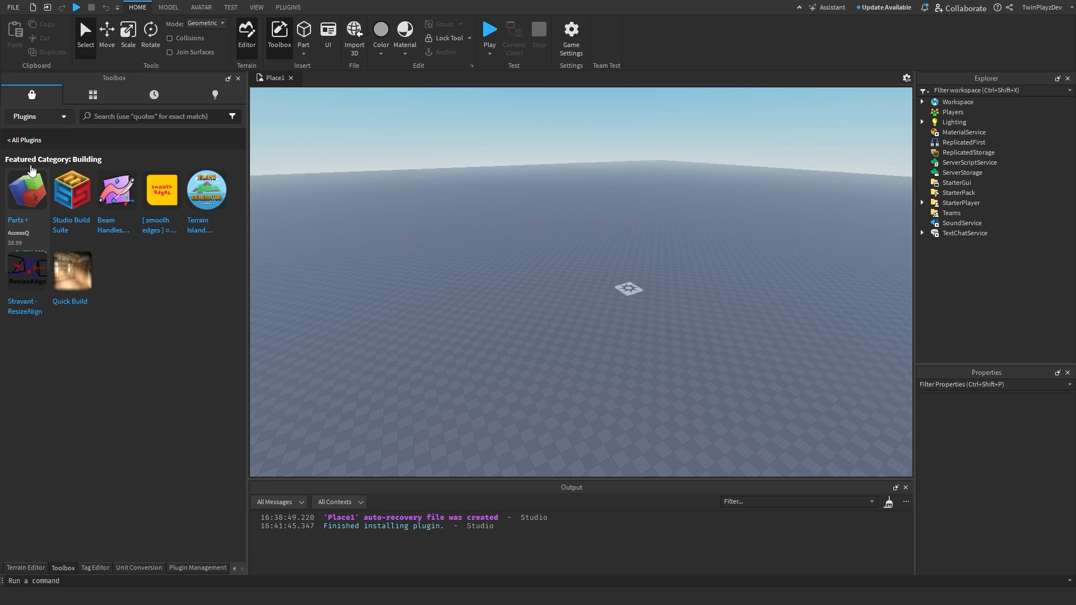
pyautogui.moveTo(72, 199)
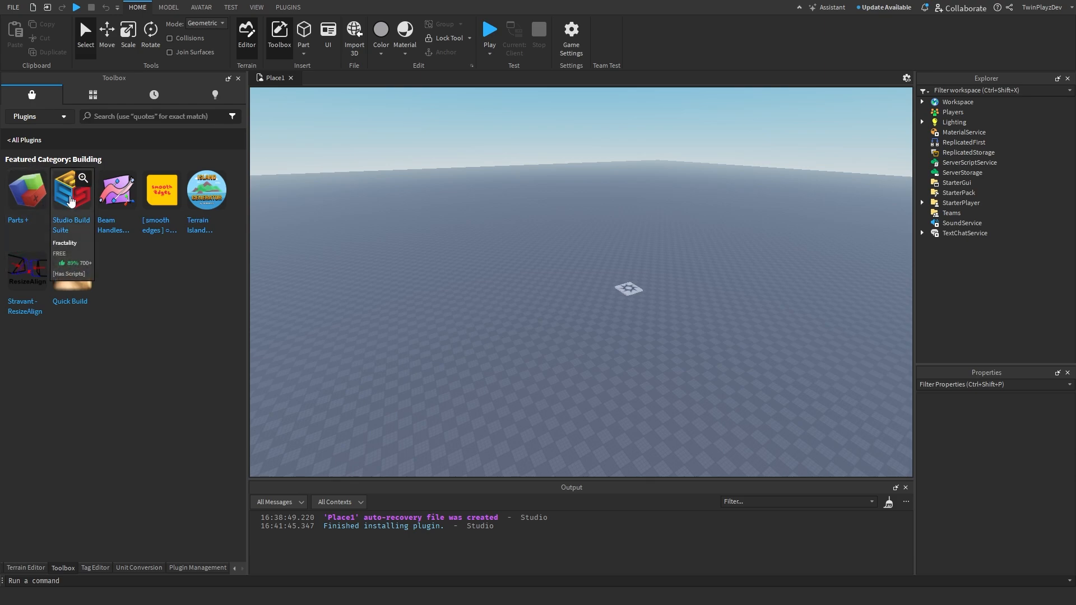
pyautogui.moveTo(115, 191)
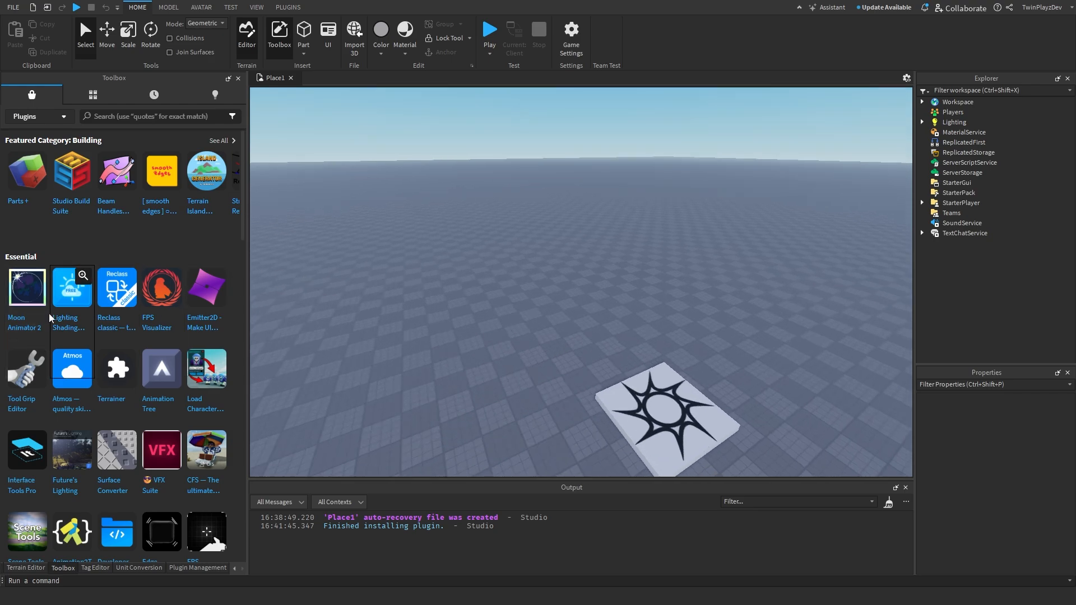
pyautogui.moveTo(72, 303)
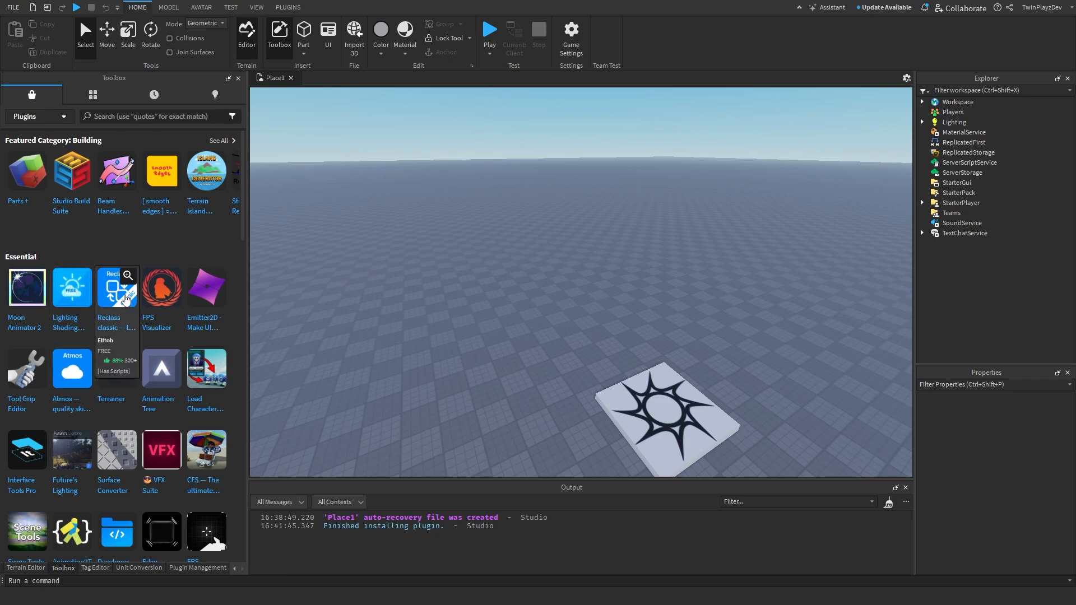
pyautogui.click(116, 287)
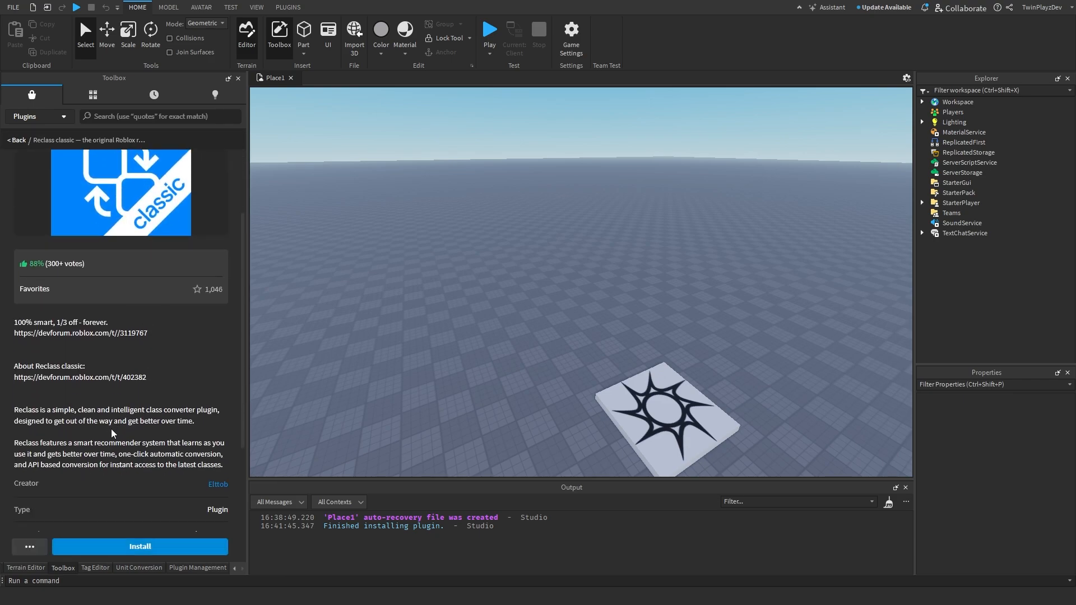
pyautogui.scroll(-3)
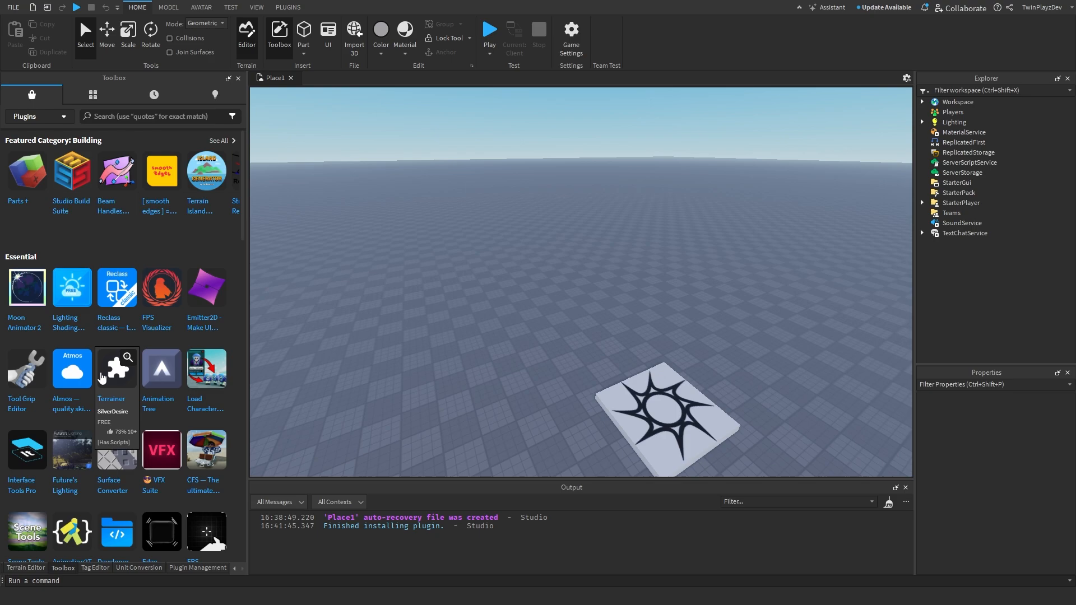
pyautogui.click(26, 367)
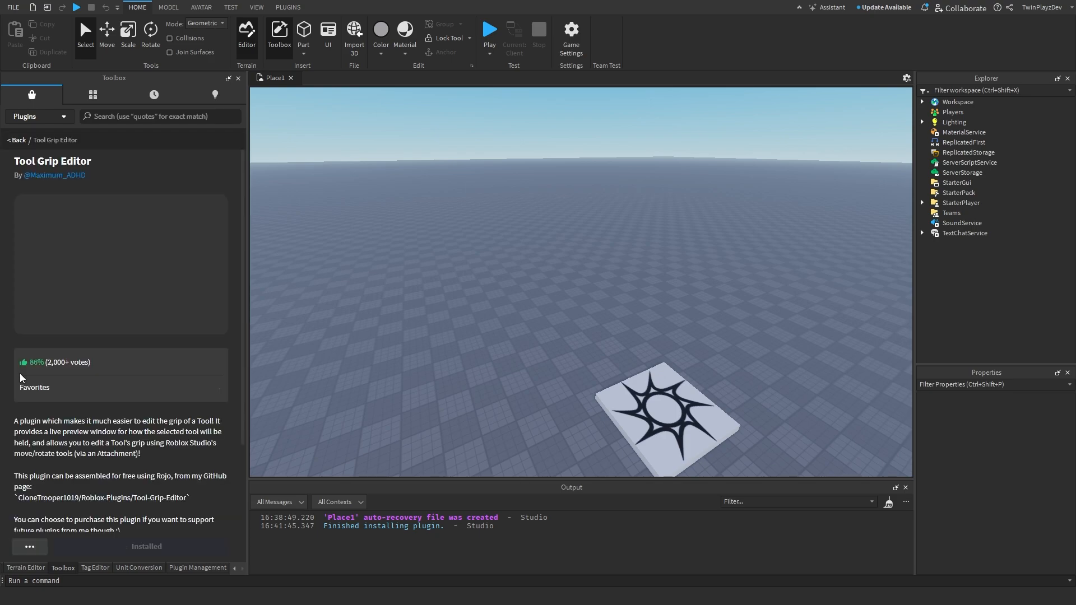
pyautogui.click(15, 140)
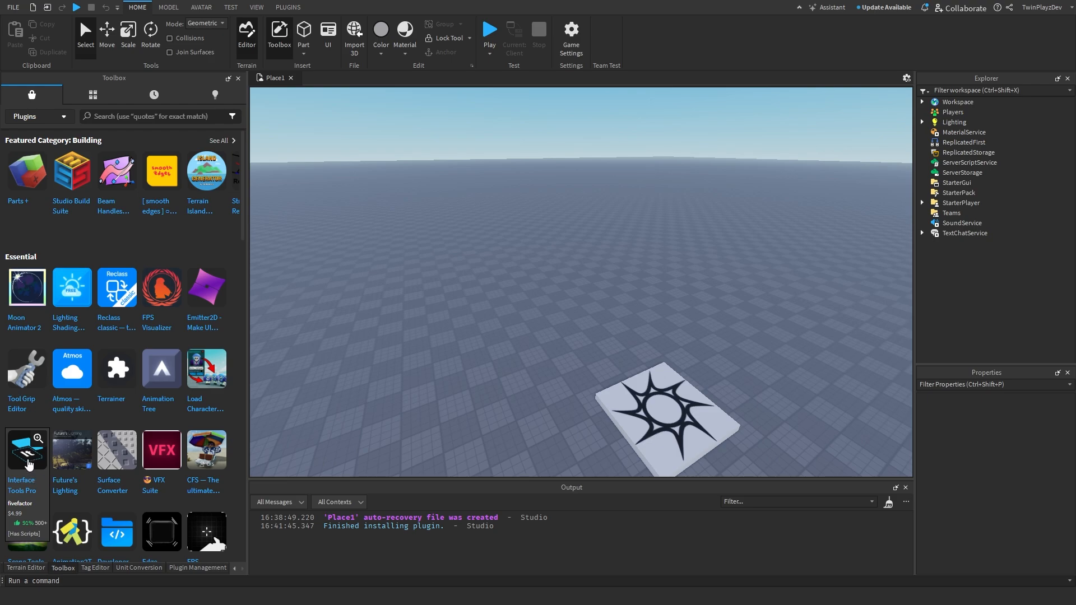
pyautogui.click(27, 451)
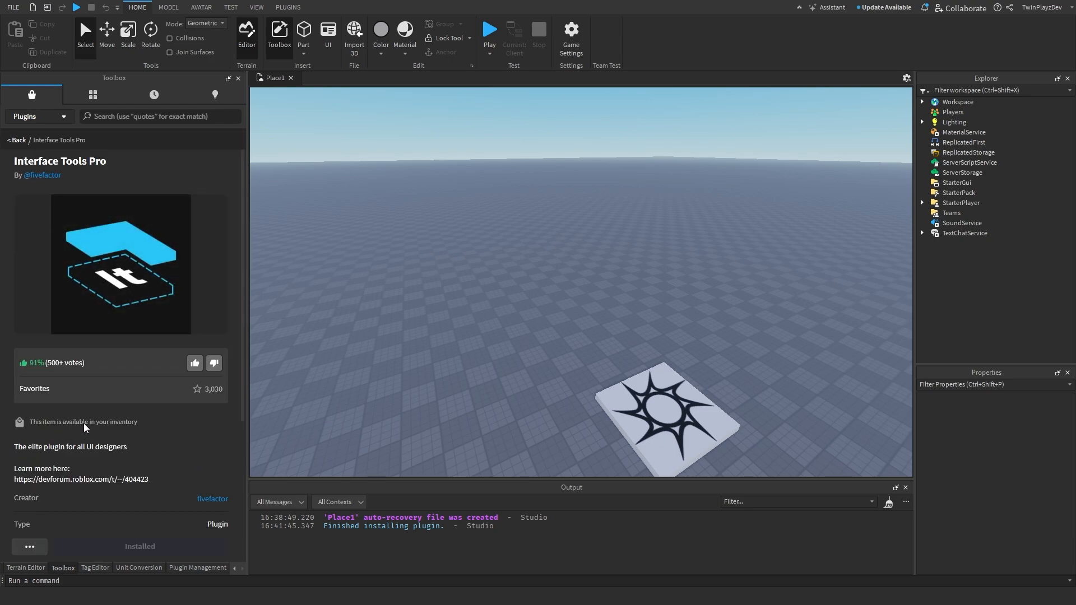
pyautogui.click(16, 142)
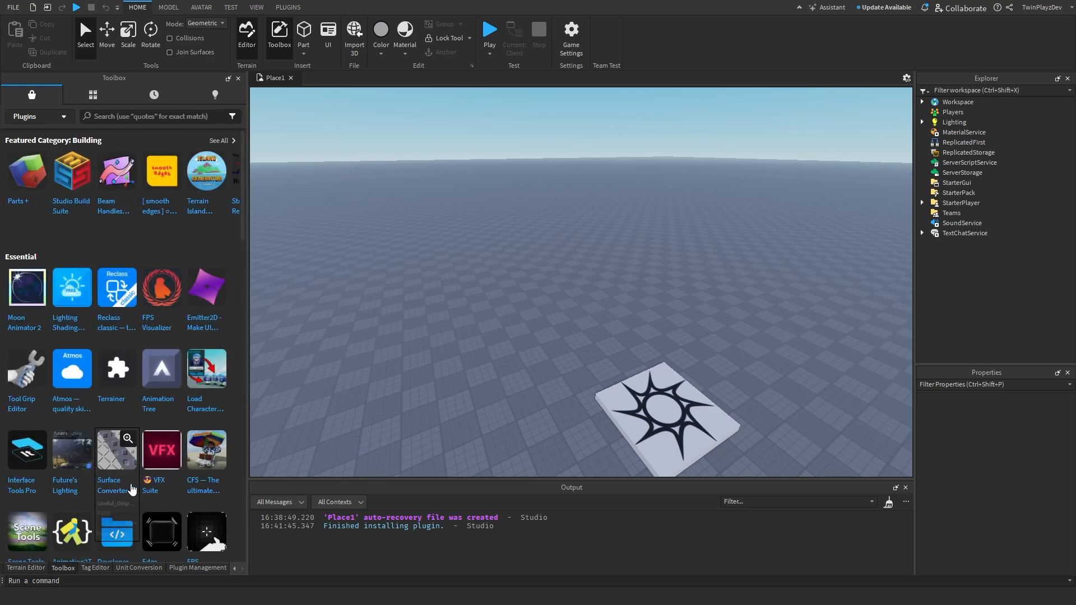
pyautogui.moveTo(206, 465)
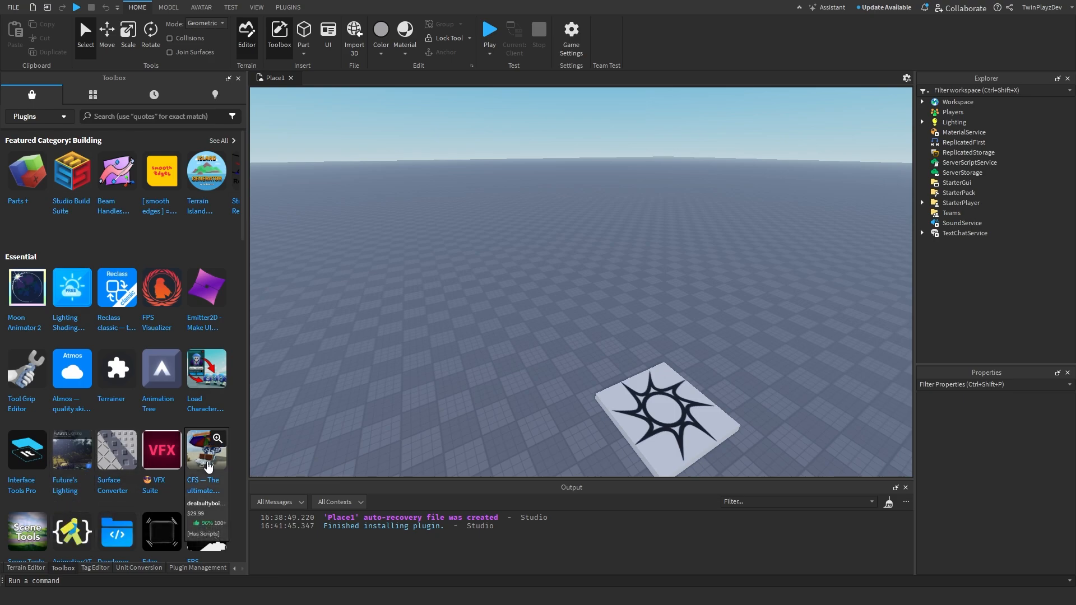
pyautogui.click(206, 451)
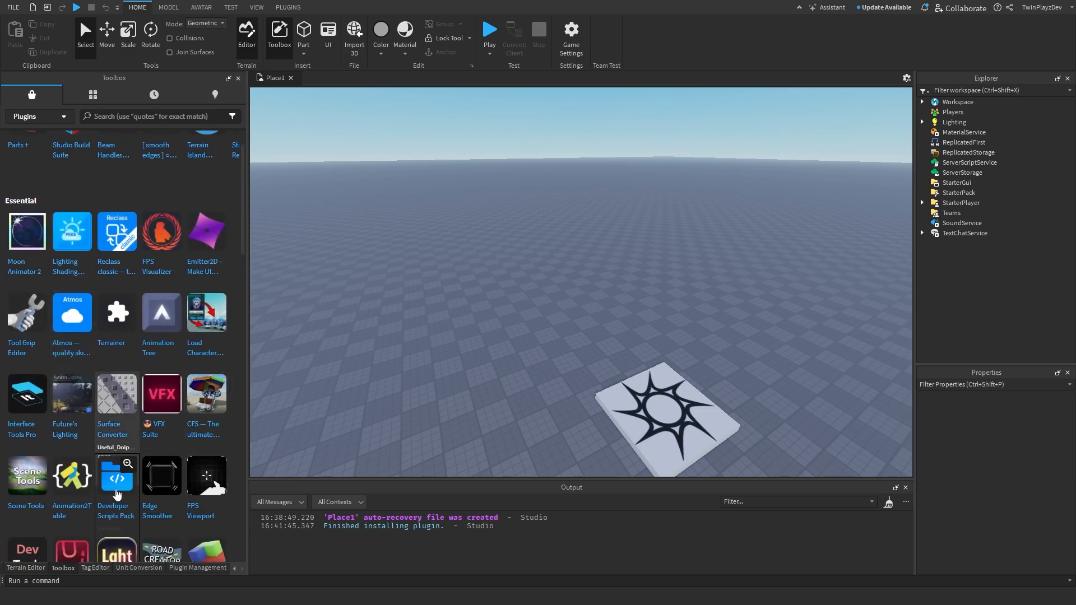
pyautogui.scroll(-3)
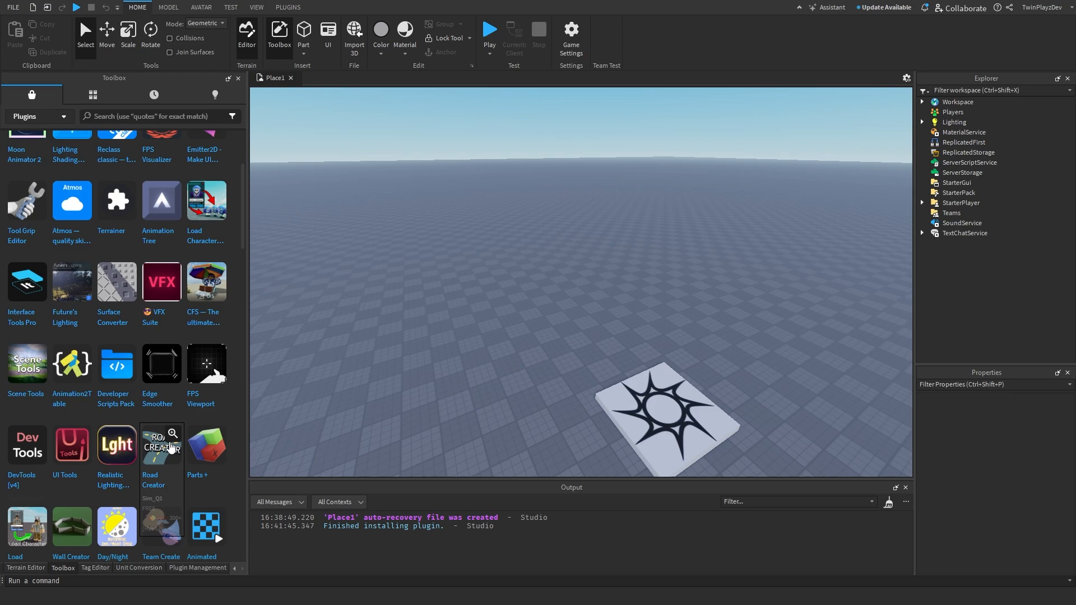
pyautogui.scroll(-3)
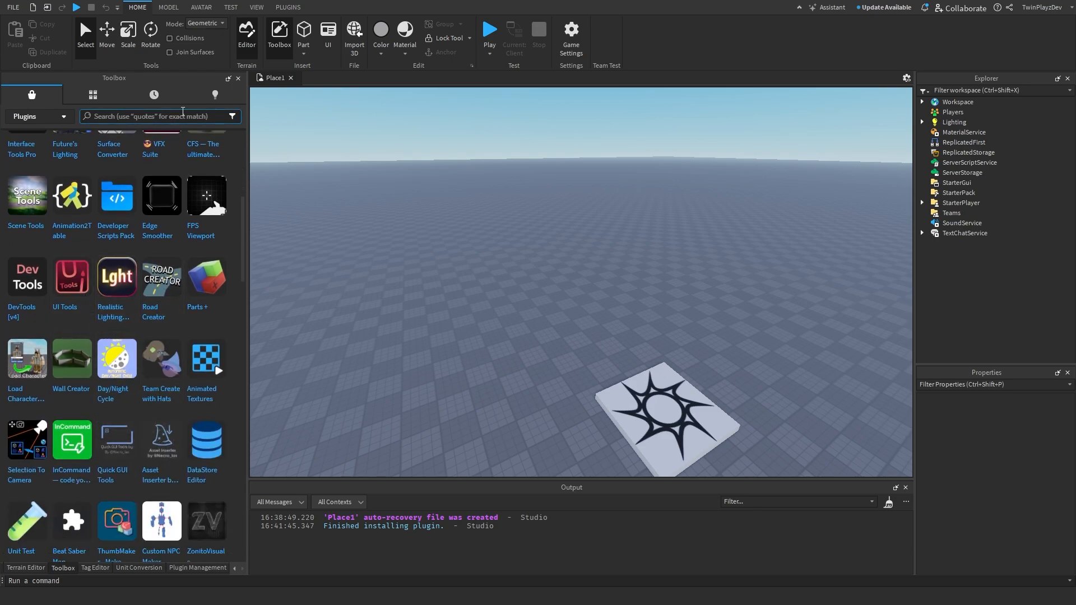
# - Scroll through the Plugin Management list of installed plugins, then switch to the Tag Editor panel
pyautogui.click(288, 7)
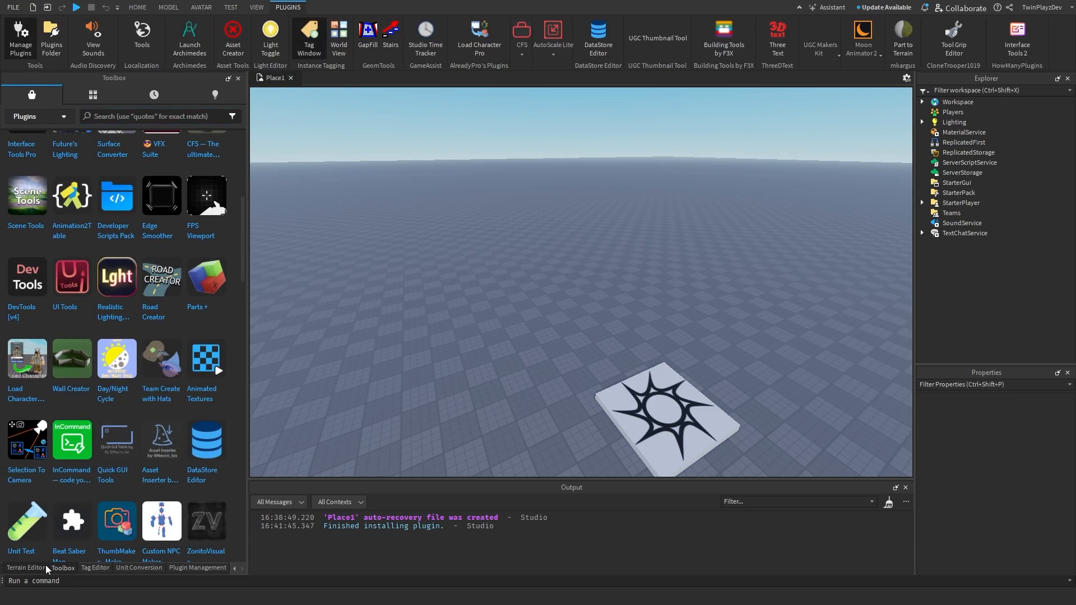
pyautogui.click(197, 567)
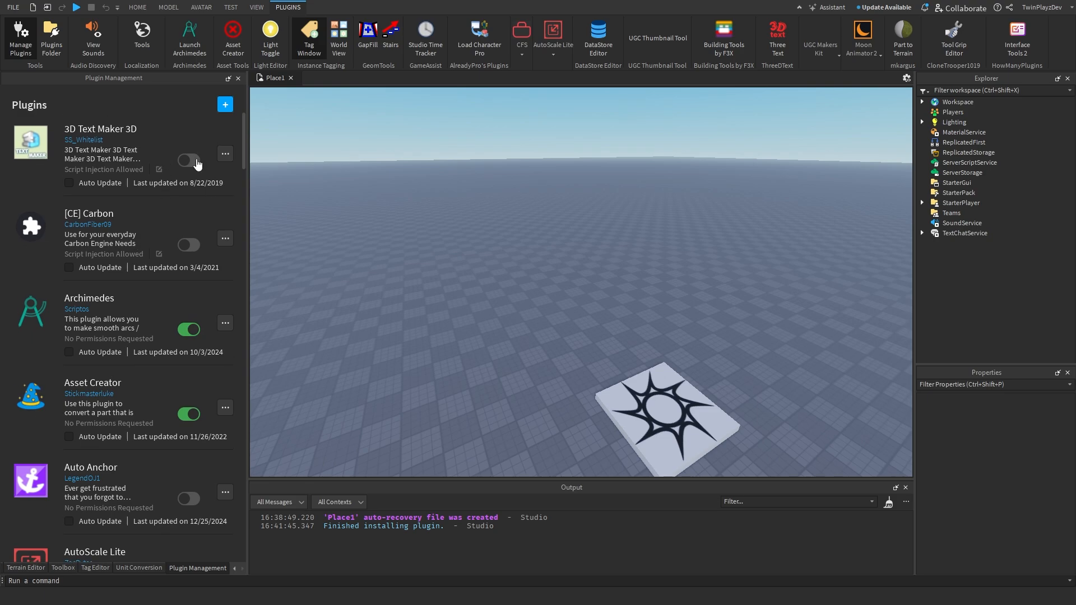
pyautogui.scroll(-3)
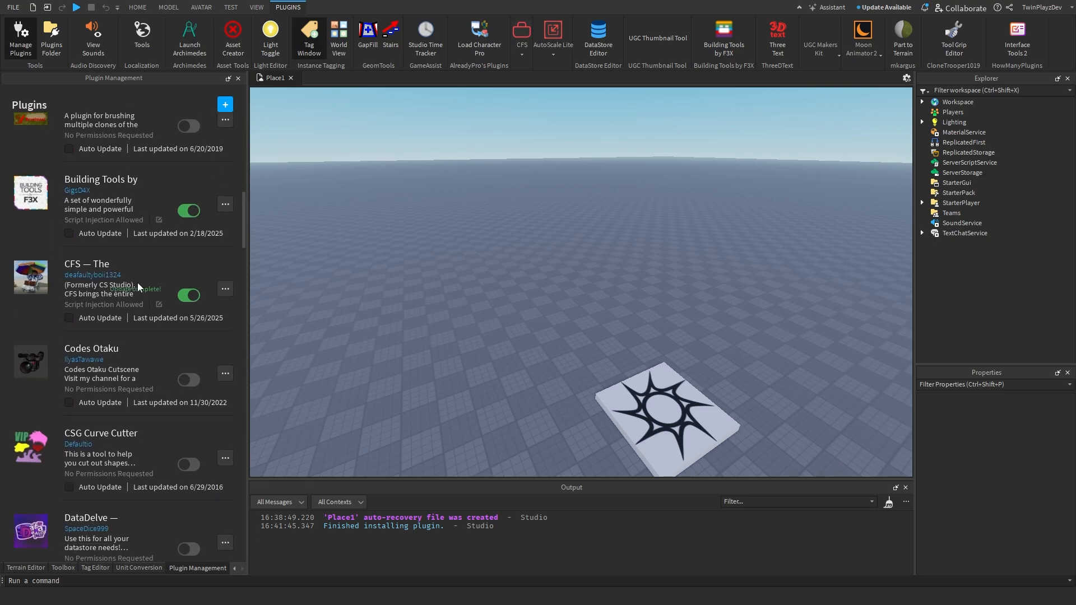
pyautogui.scroll(-3)
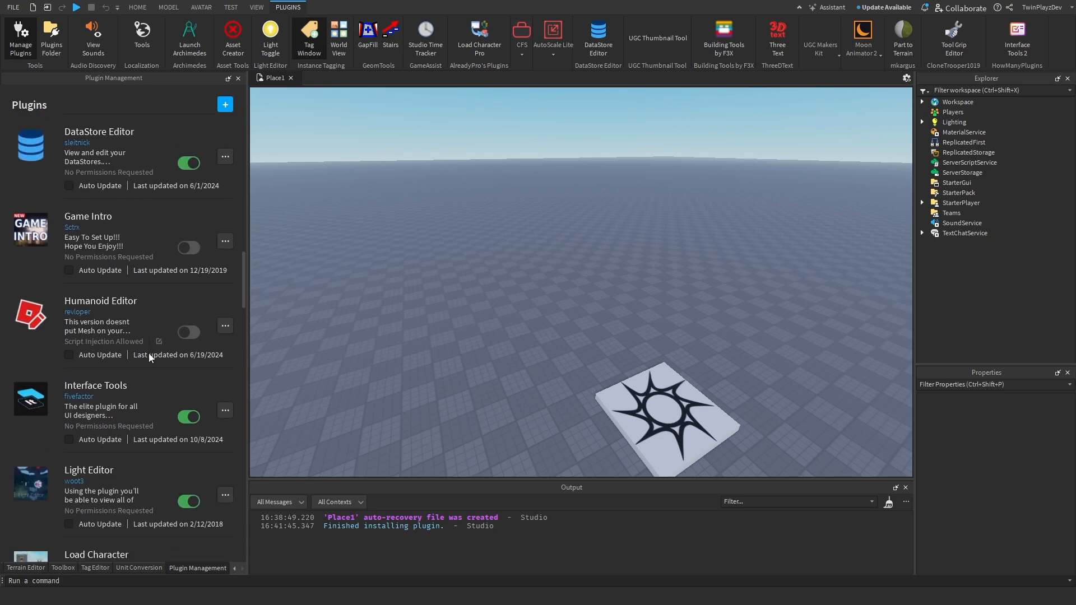
pyautogui.scroll(-3)
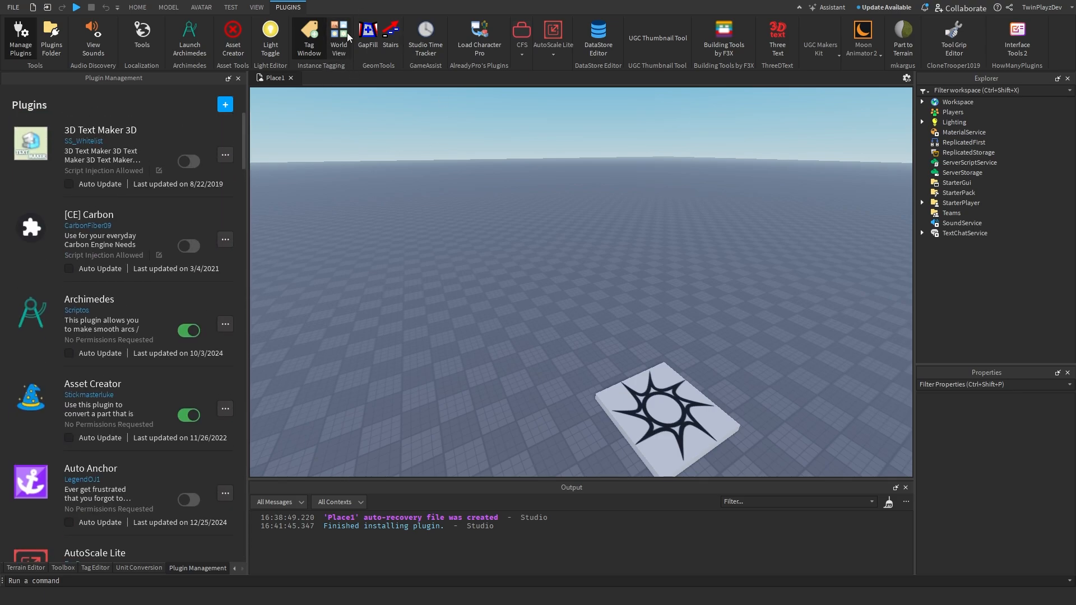
pyautogui.moveTo(175, 201)
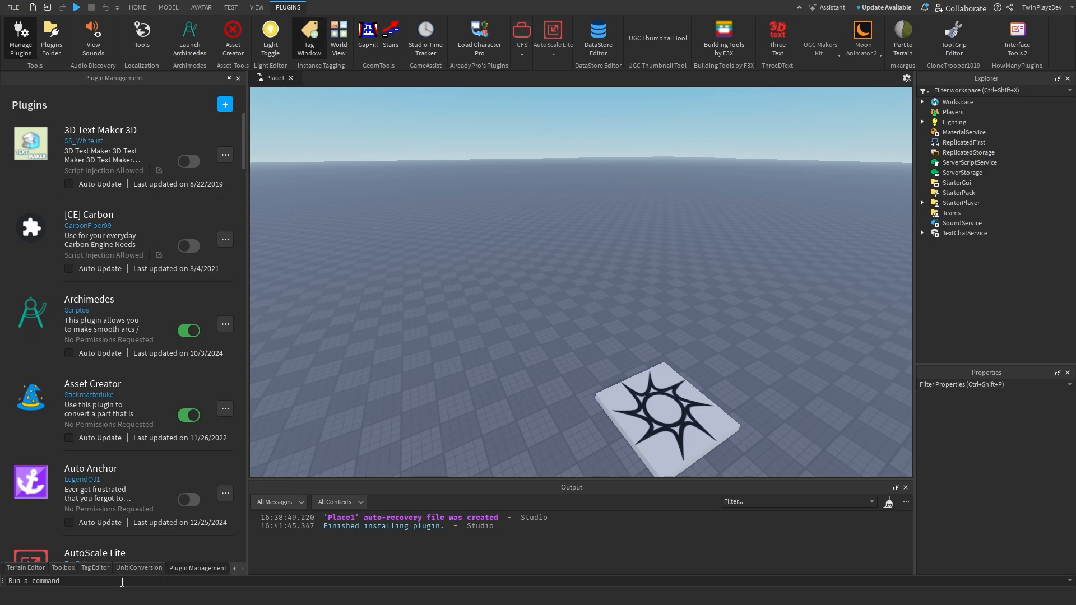
pyautogui.click(94, 567)
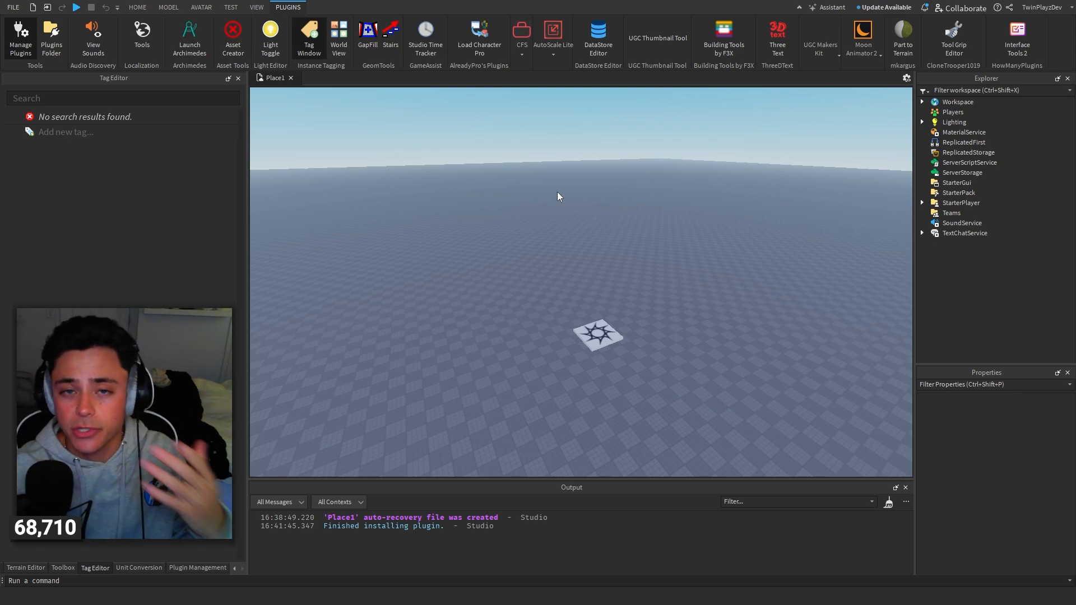
pyautogui.click(521, 35)
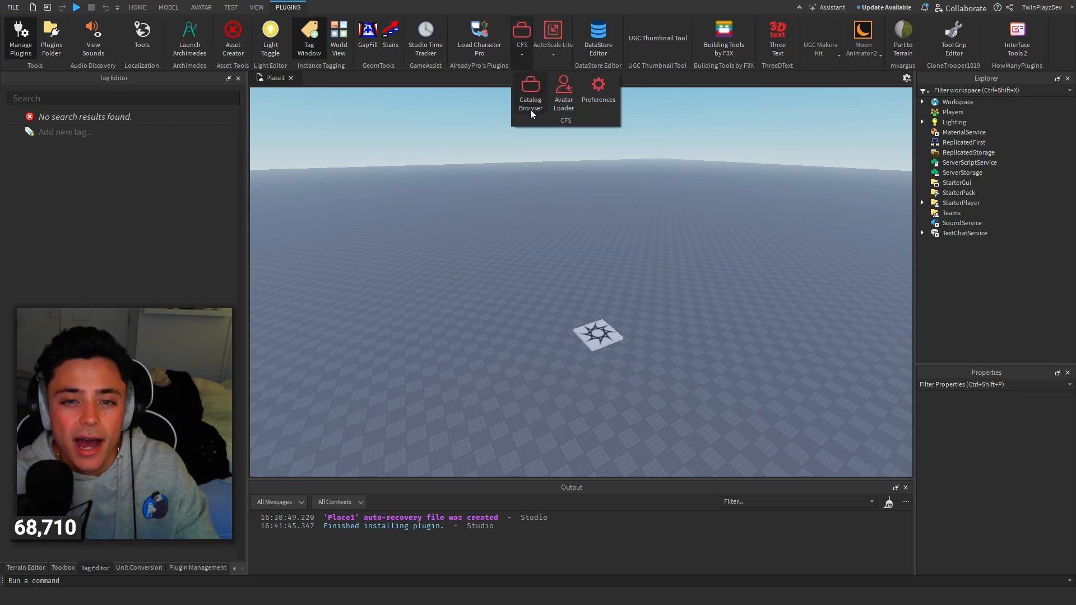
pyautogui.click(563, 93)
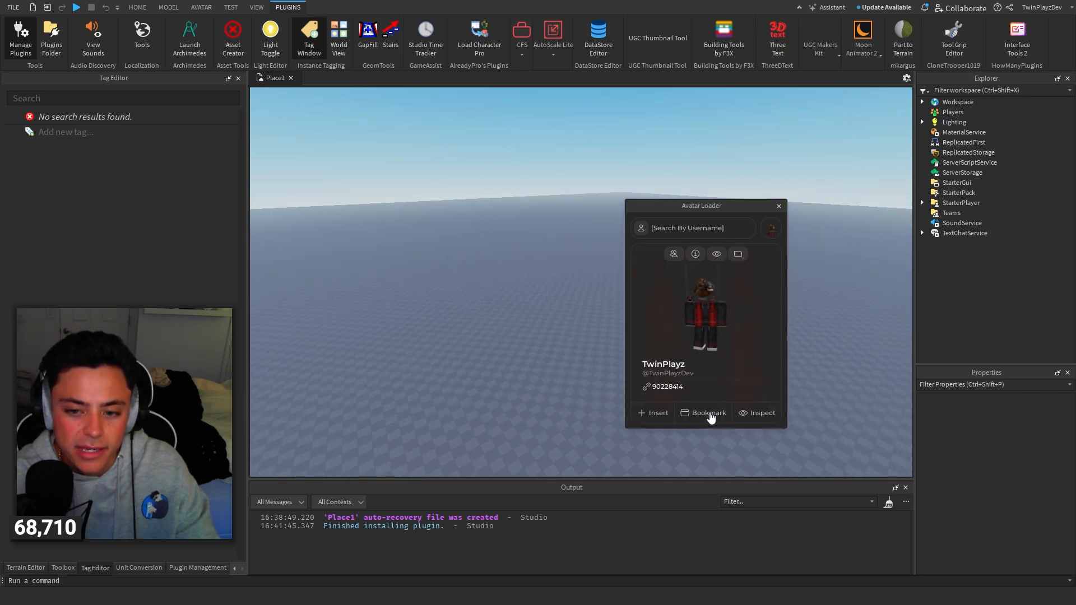
pyautogui.click(653, 412)
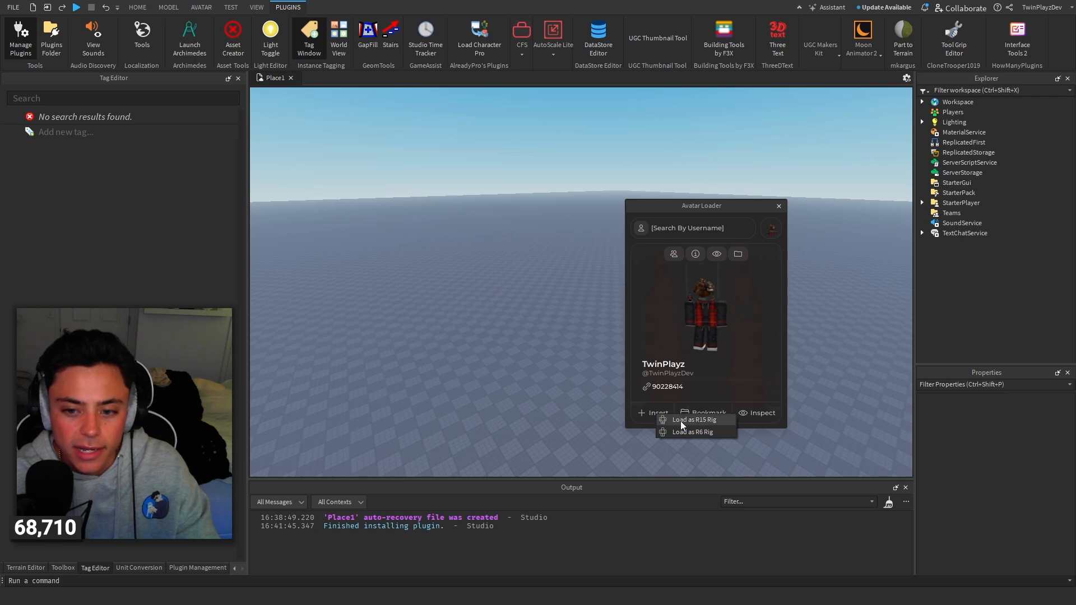
pyautogui.click(692, 419)
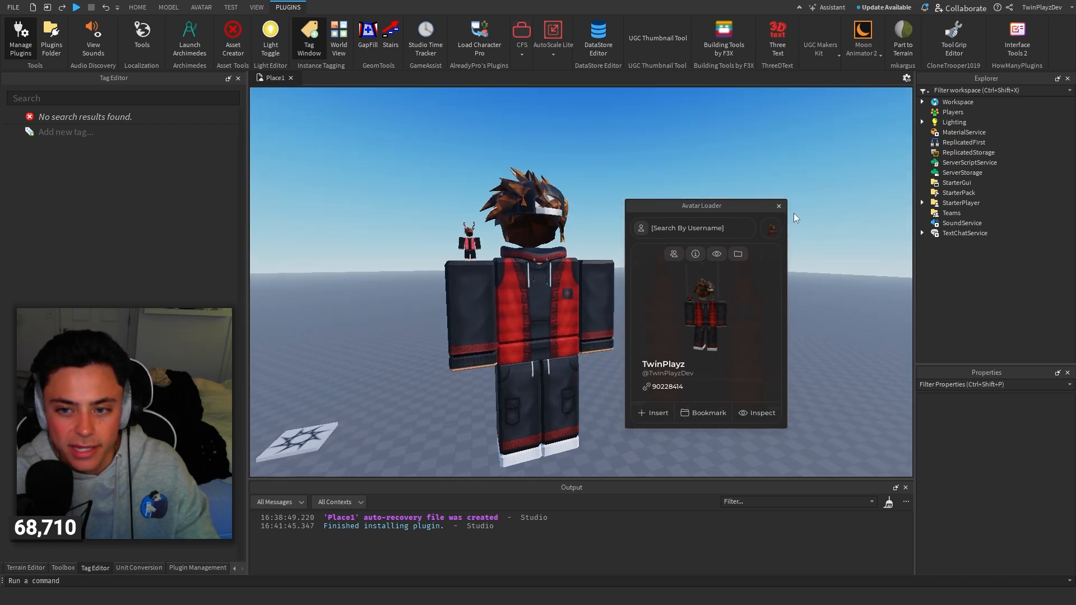
pyautogui.click(778, 206)
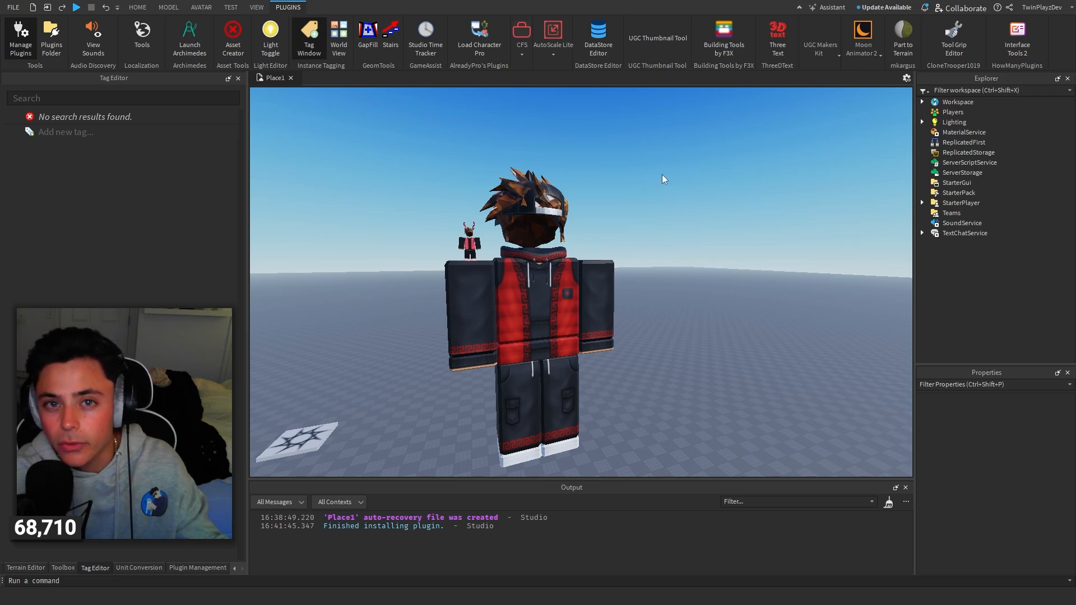
pyautogui.click(479, 39)
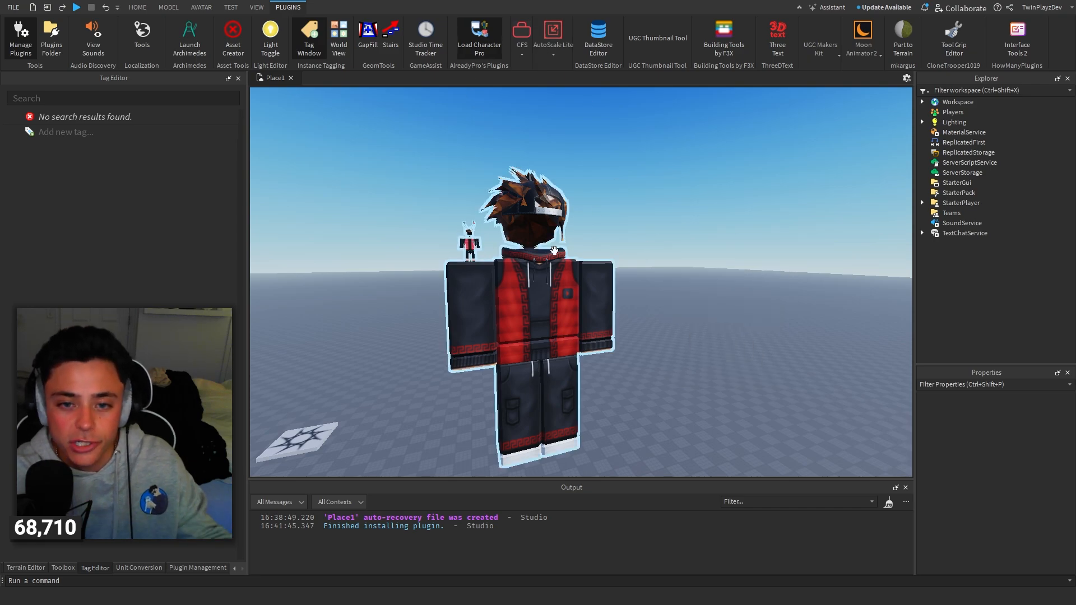
pyautogui.click(478, 38)
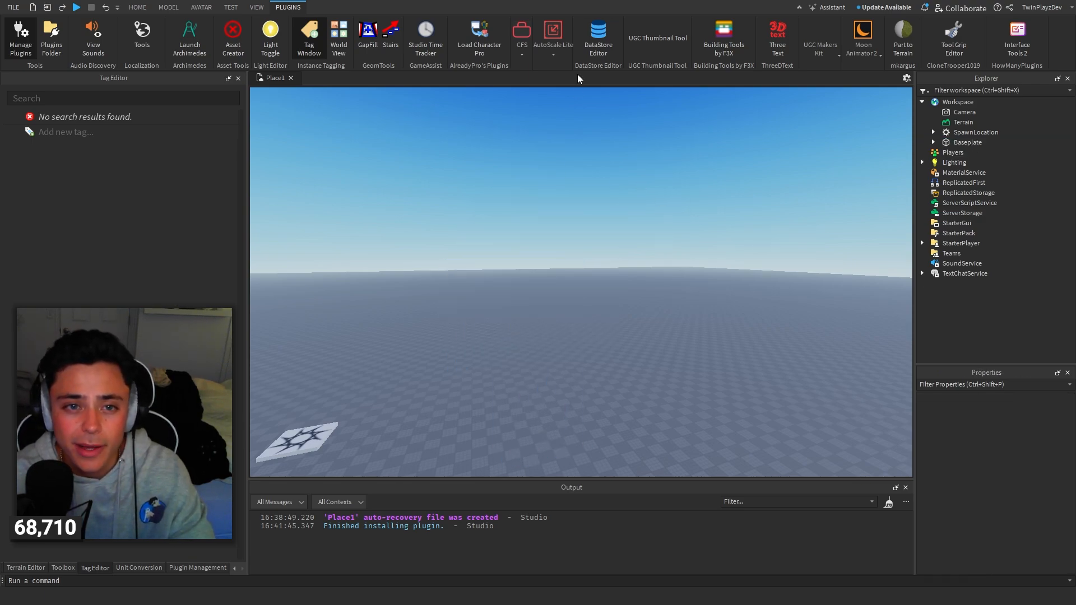
pyautogui.click(596, 38)
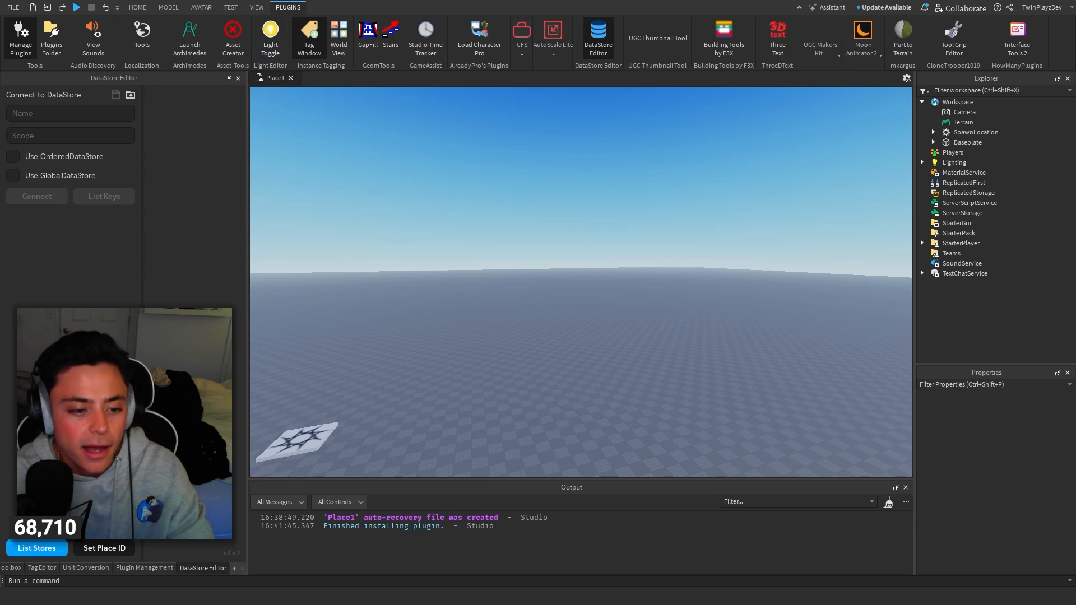
pyautogui.click(144, 570)
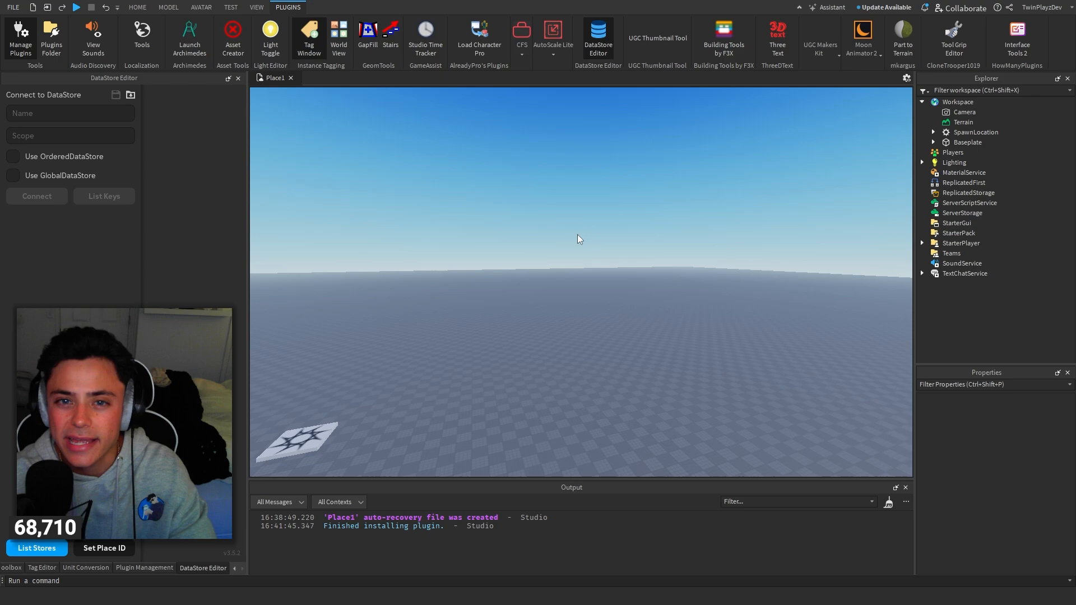
pyautogui.moveTo(190, 36)
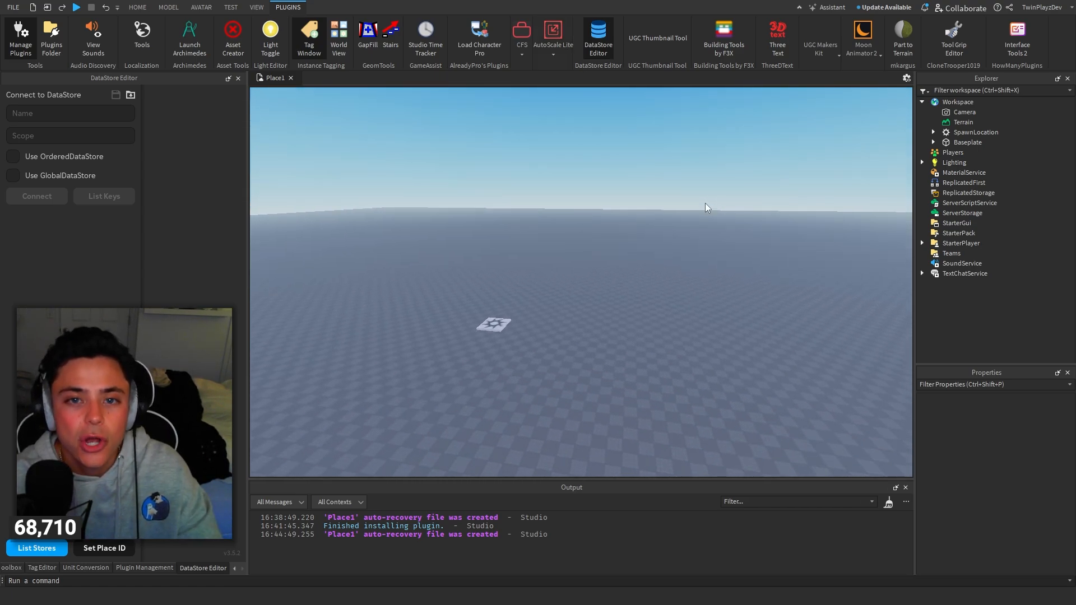
pyautogui.click(41, 567)
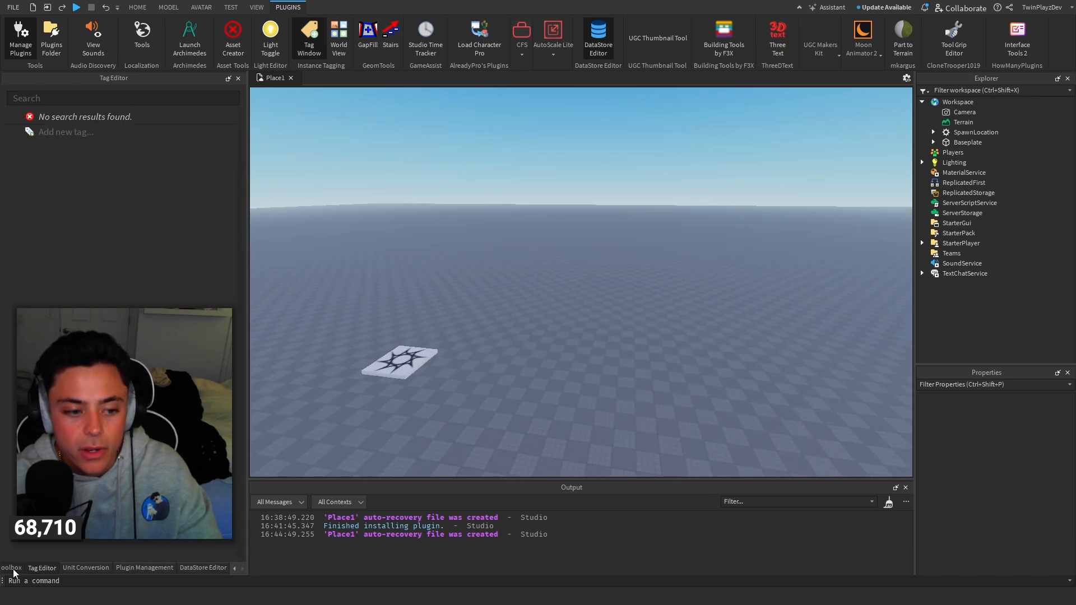
# - Show Studio Time Tracker's total session time from the Toolbox panel, then dismiss the timer
pyautogui.click(11, 567)
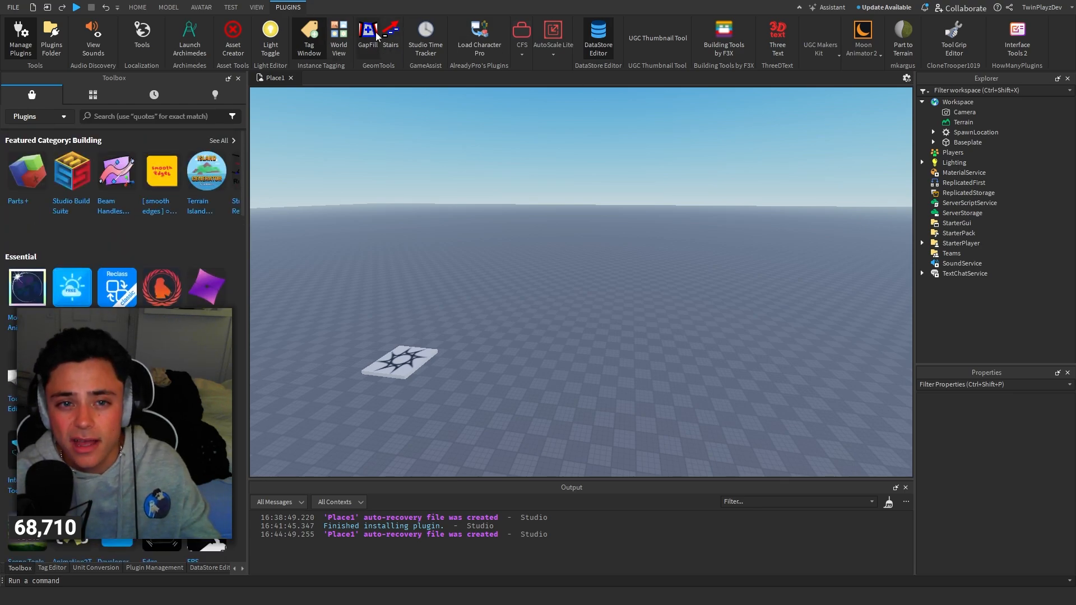
pyautogui.click(425, 35)
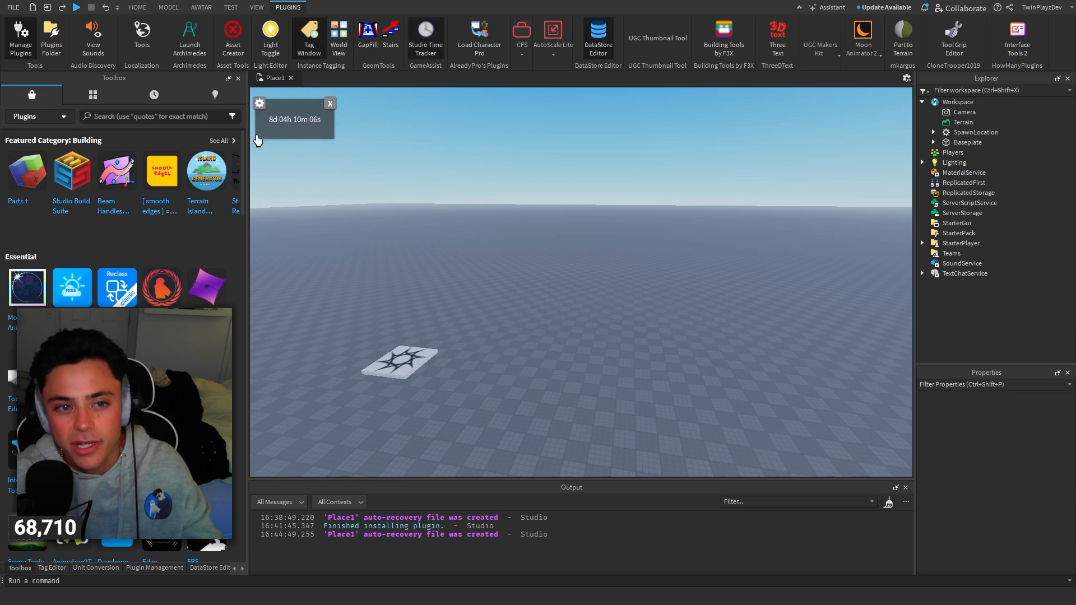
pyautogui.click(329, 103)
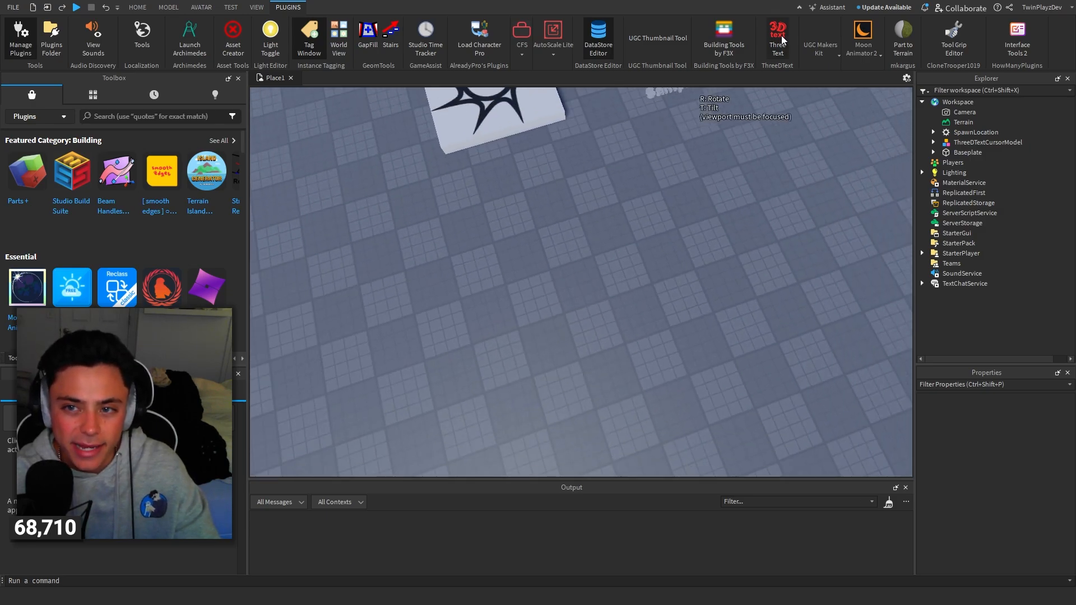
# - Launch Interface Tools 2 from the Moon Animator 2 dropdown, then cycle the DataStore Editor, Interface Tools 2, Plugin Management and Toolbox panels
pyautogui.click(862, 40)
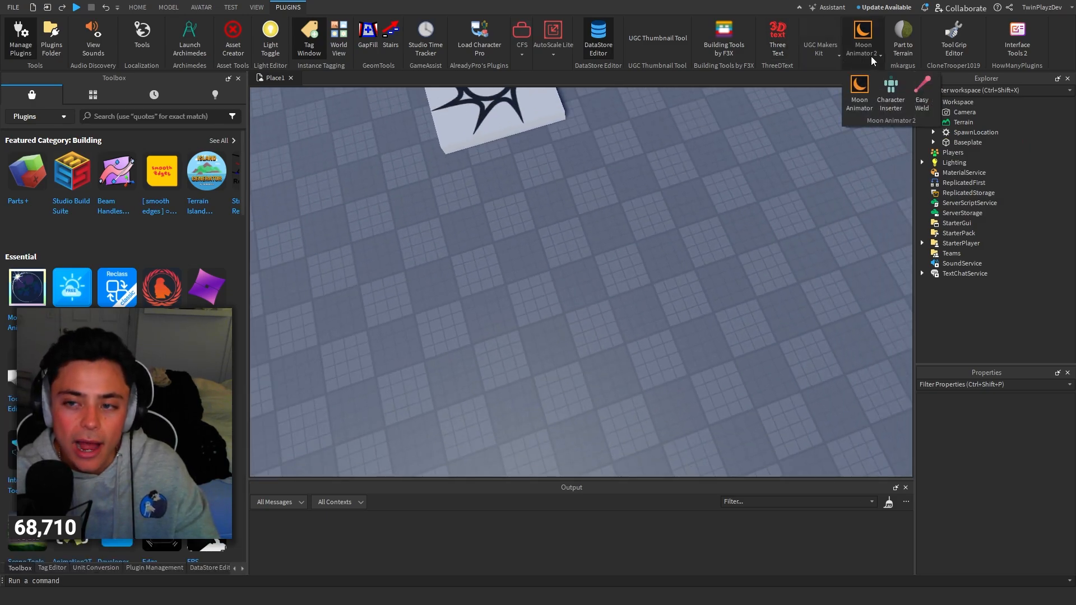
pyautogui.moveTo(953, 42)
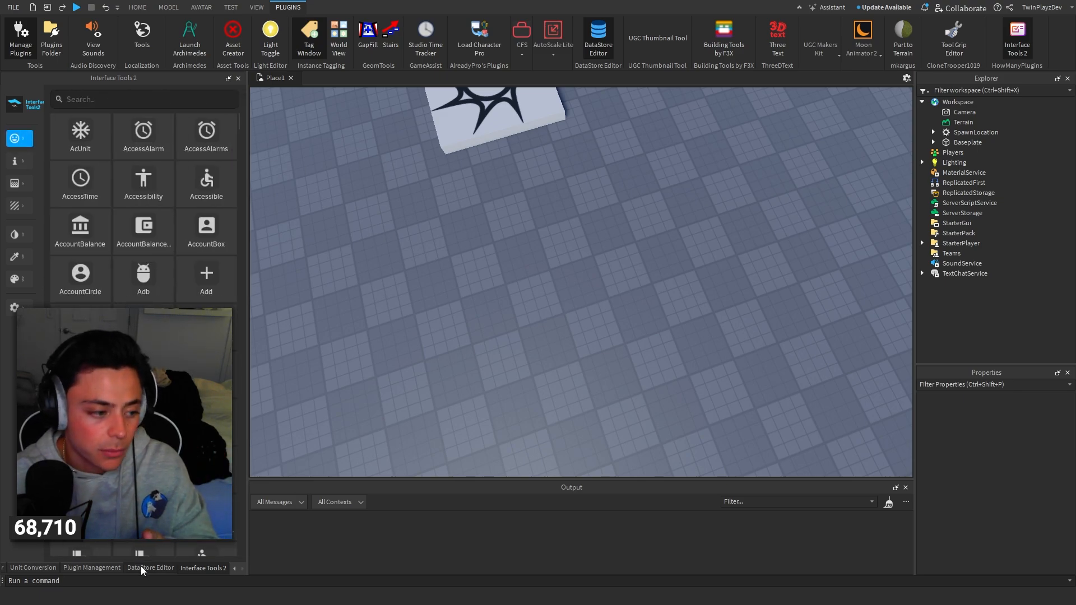
pyautogui.click(150, 567)
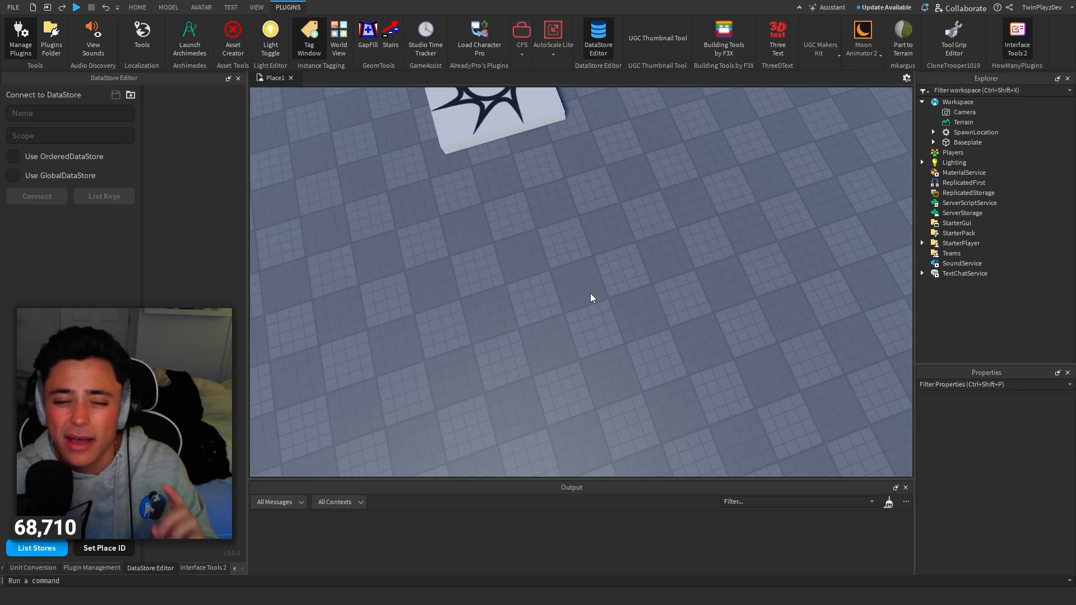
pyautogui.click(203, 567)
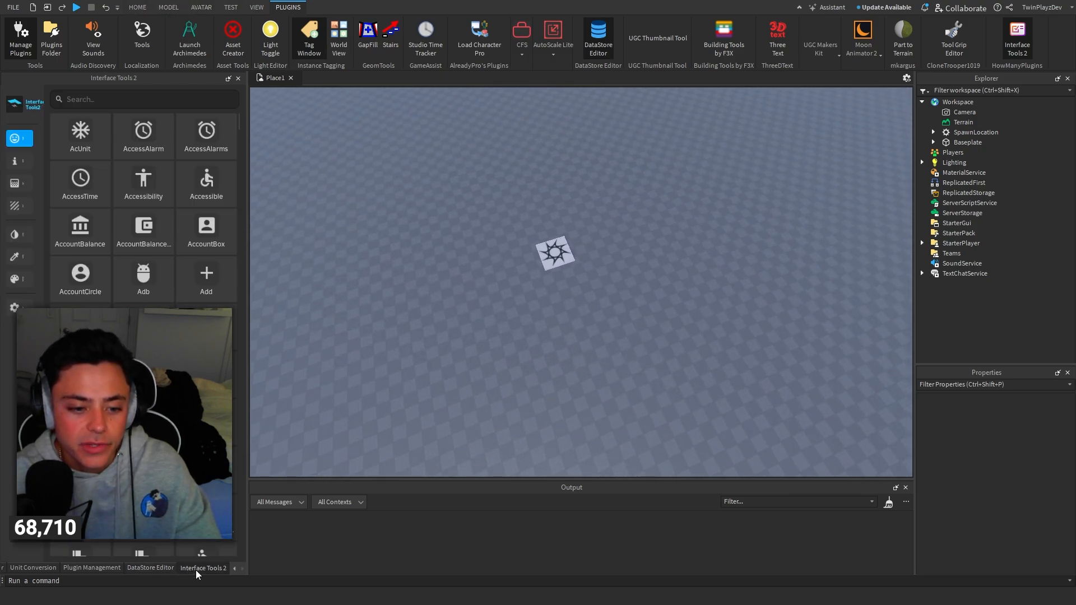
pyautogui.click(91, 567)
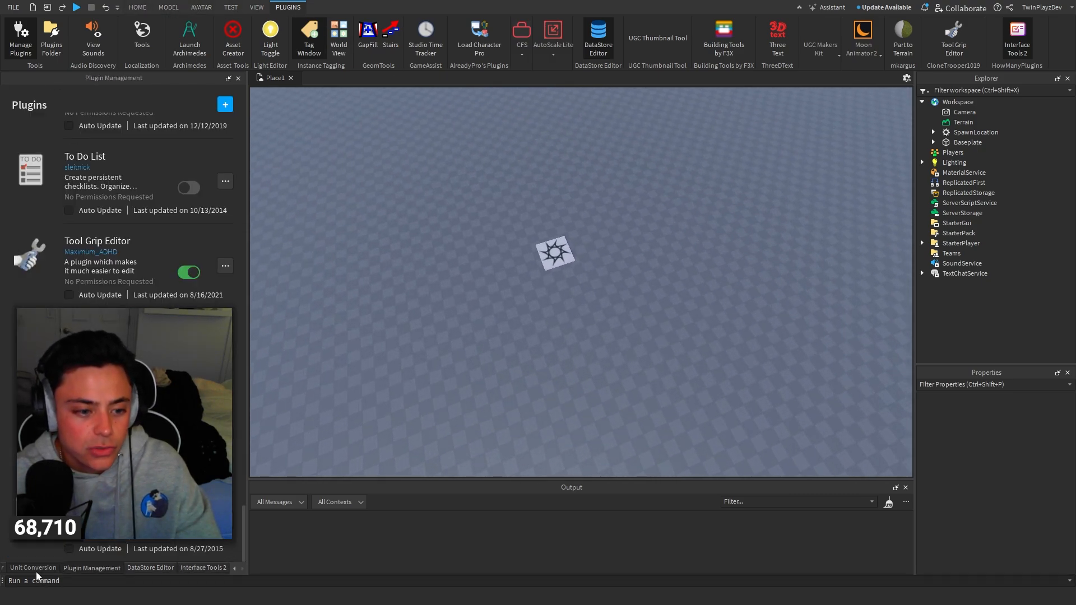
pyautogui.click(137, 7)
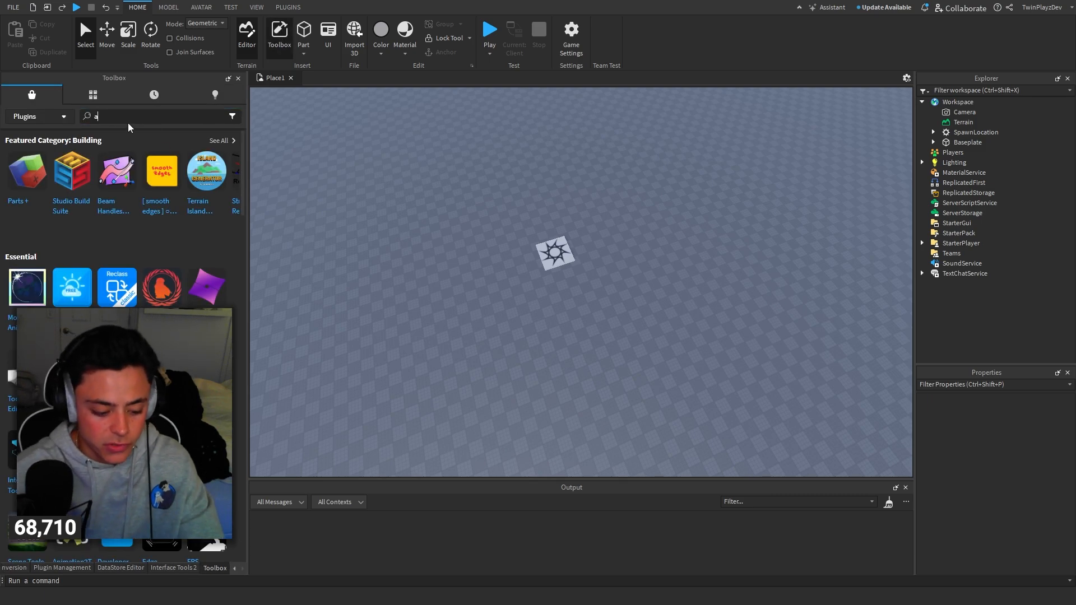
# - Search the Toolbox plugins for 'avatar', then return to the PLUGINS ribbon
pyautogui.write('avatar')
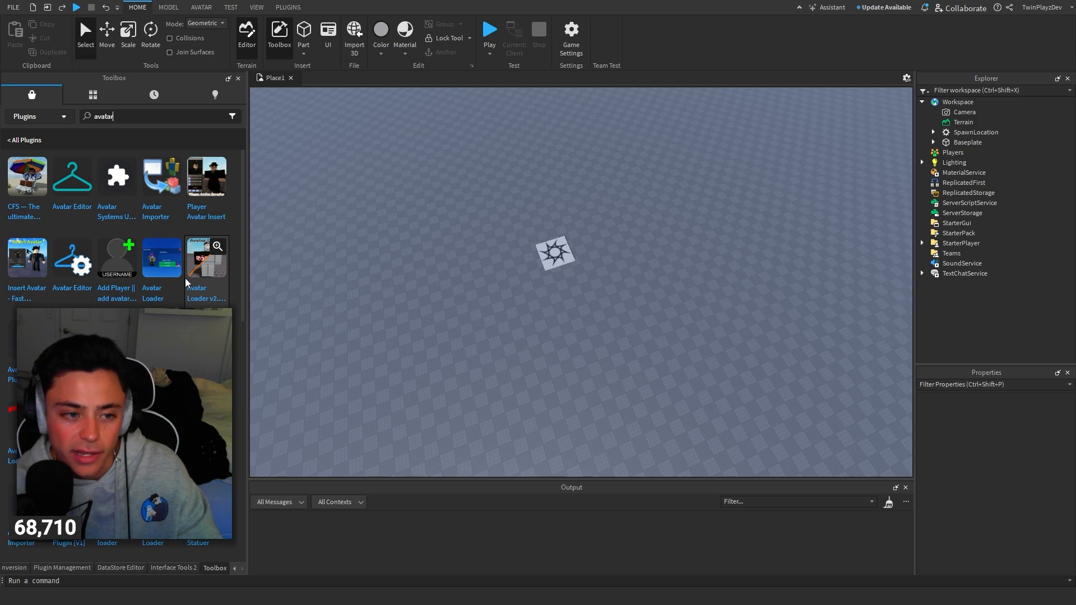
pyautogui.moveTo(35, 267)
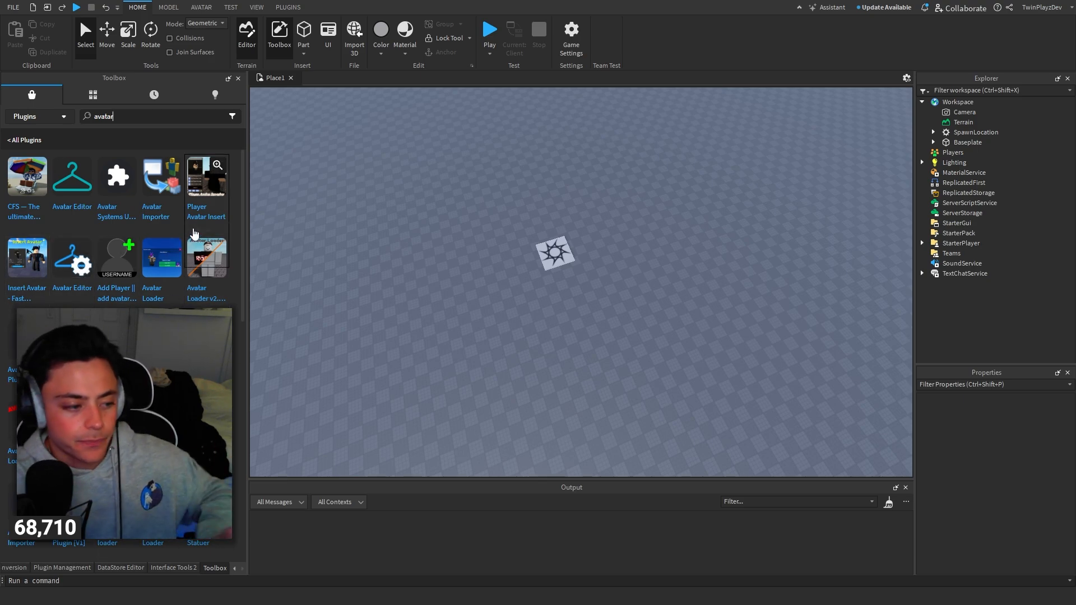
pyautogui.click(287, 7)
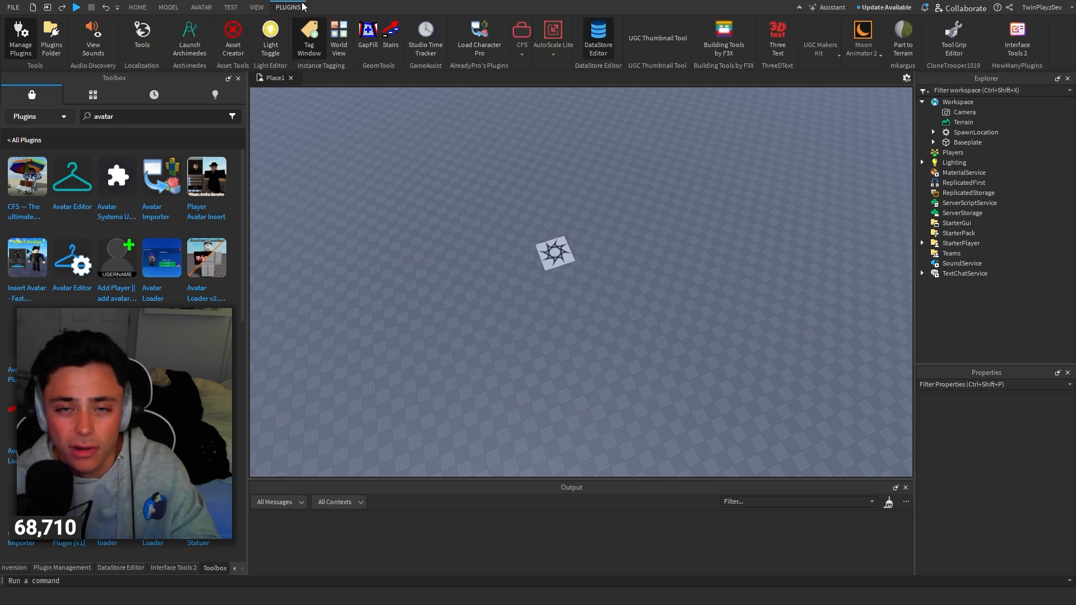